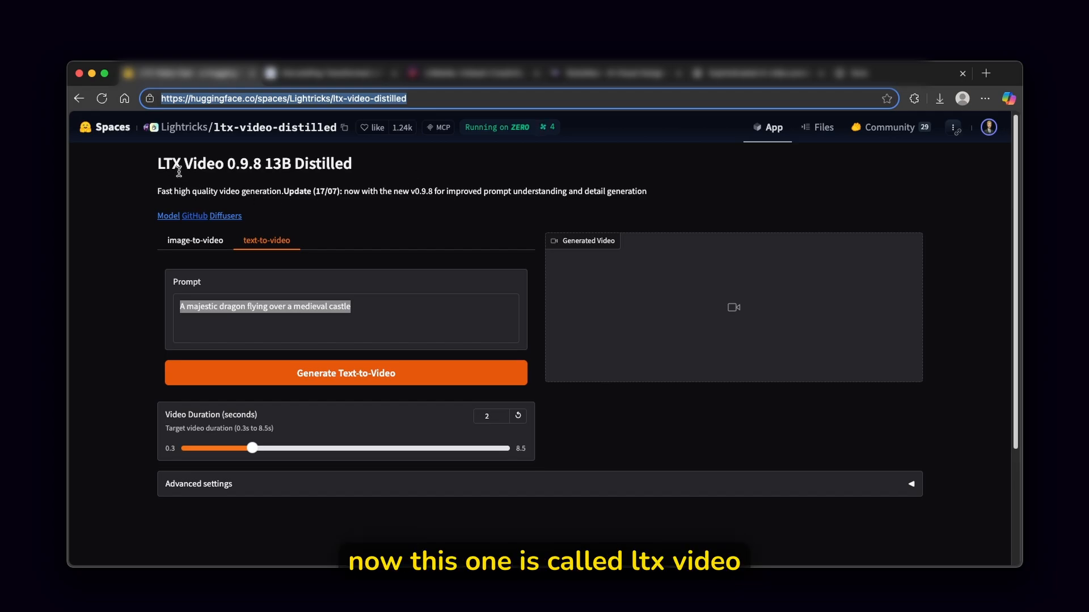
mouse_move(465, 152)
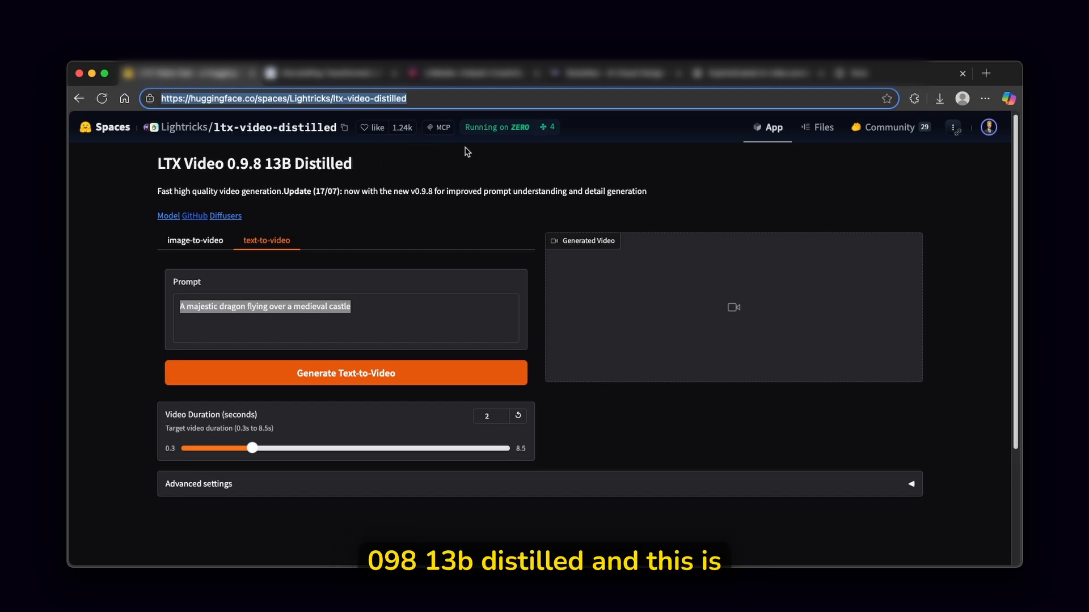
mouse_move(414, 203)
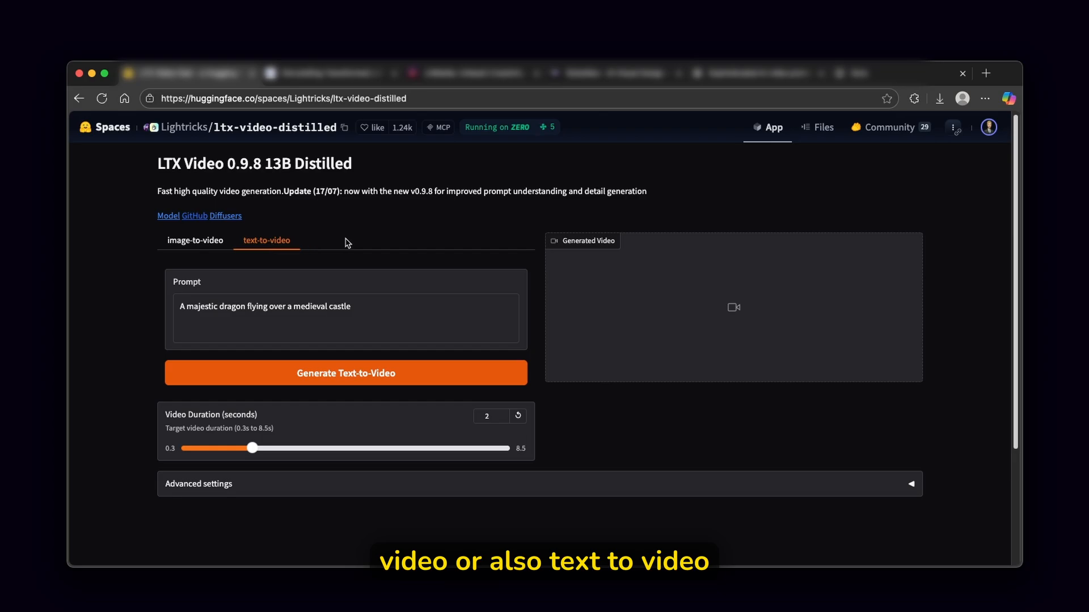
mouse_move(540, 221)
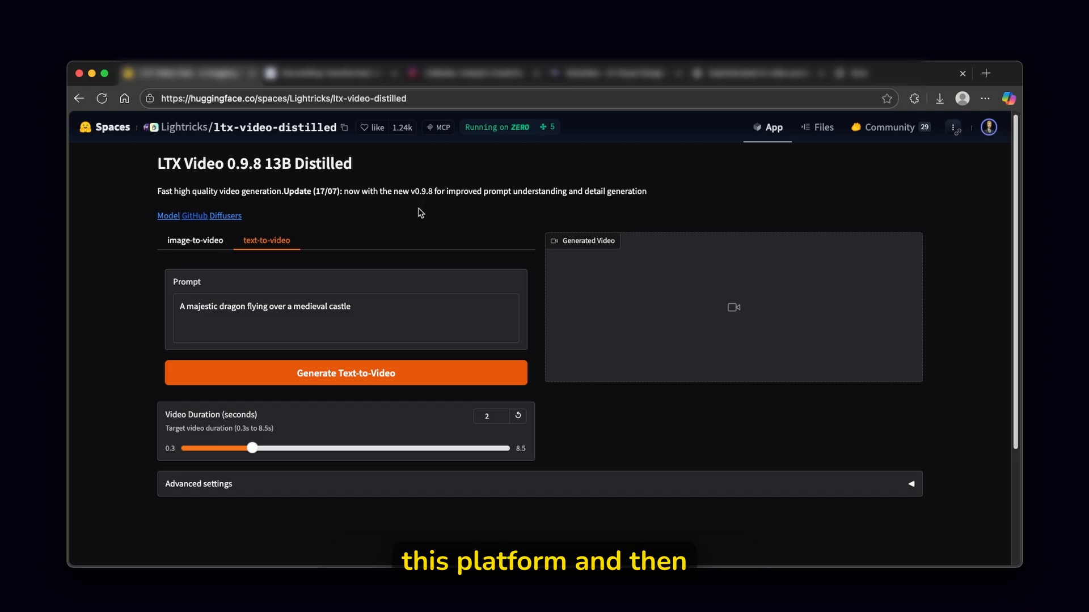
Switch the LTX Video Hugging Face demo to image-to-video mode and view its upload area.
scroll(down, 3)
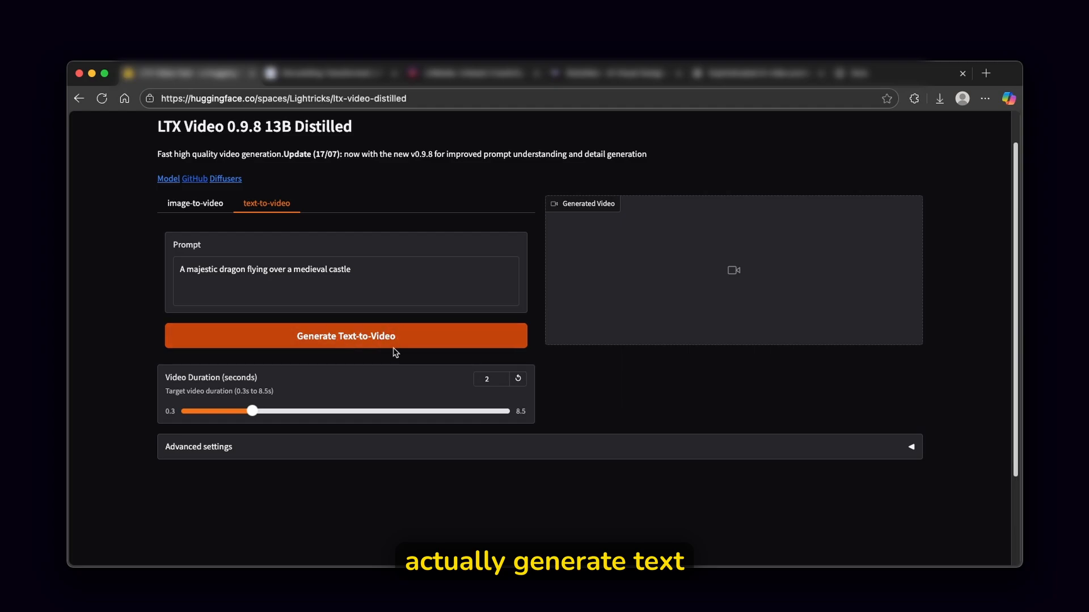
click(195, 203)
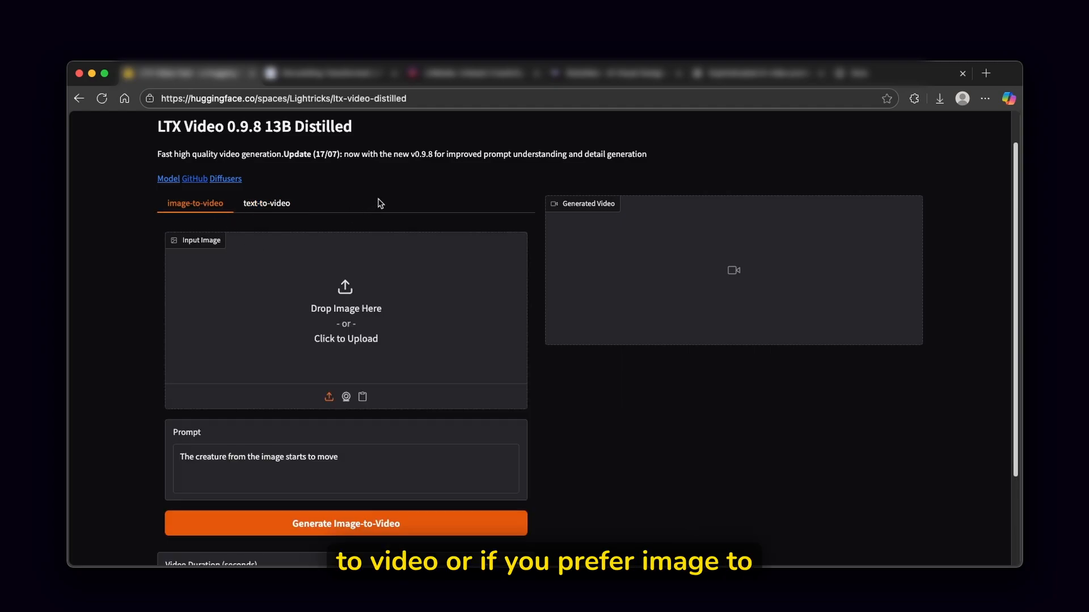
scroll(down, 3)
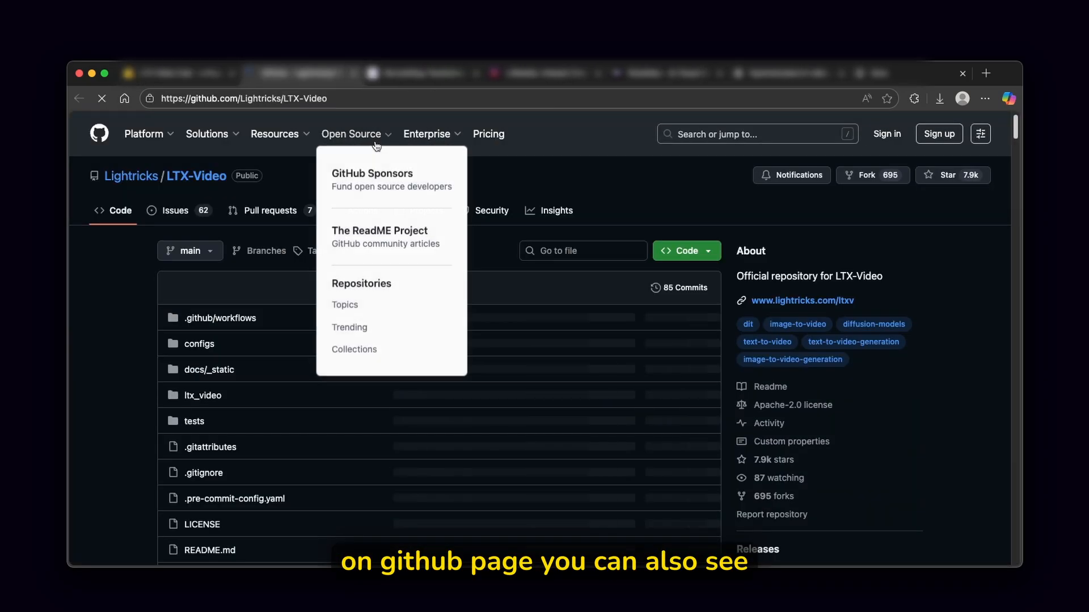
Jump to the LTX-Video README's 'Run locally' section and read the installation and inference instructions.
scroll(down, 3)
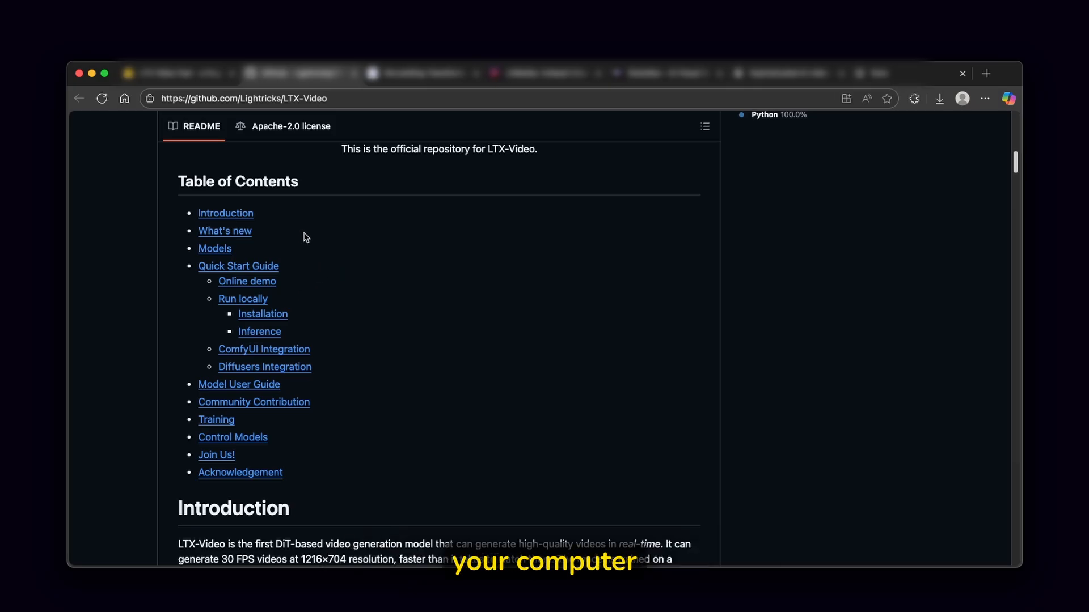
click(243, 298)
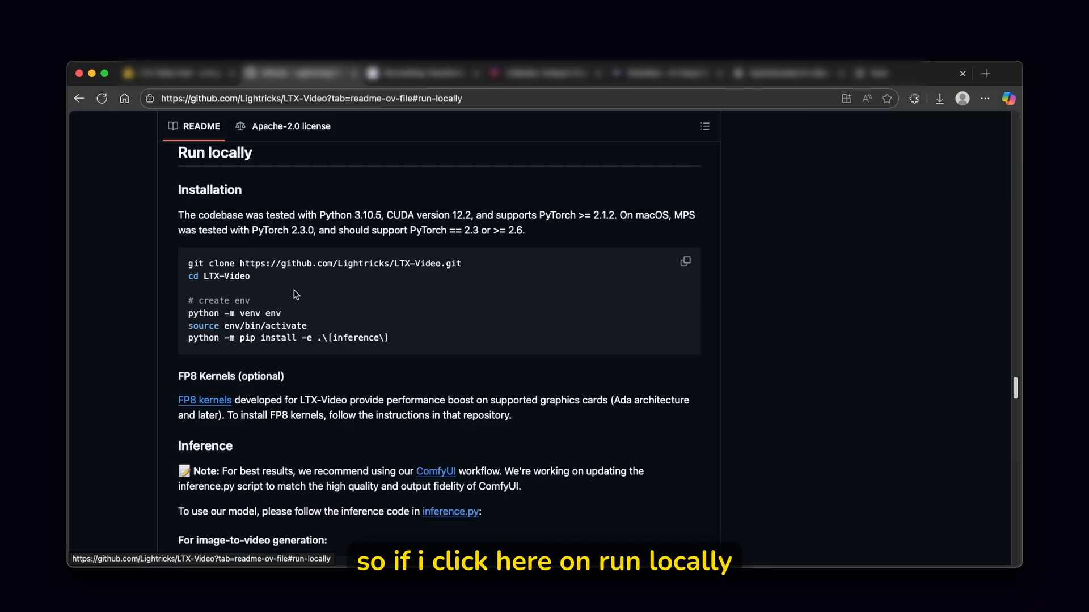
mouse_move(322, 175)
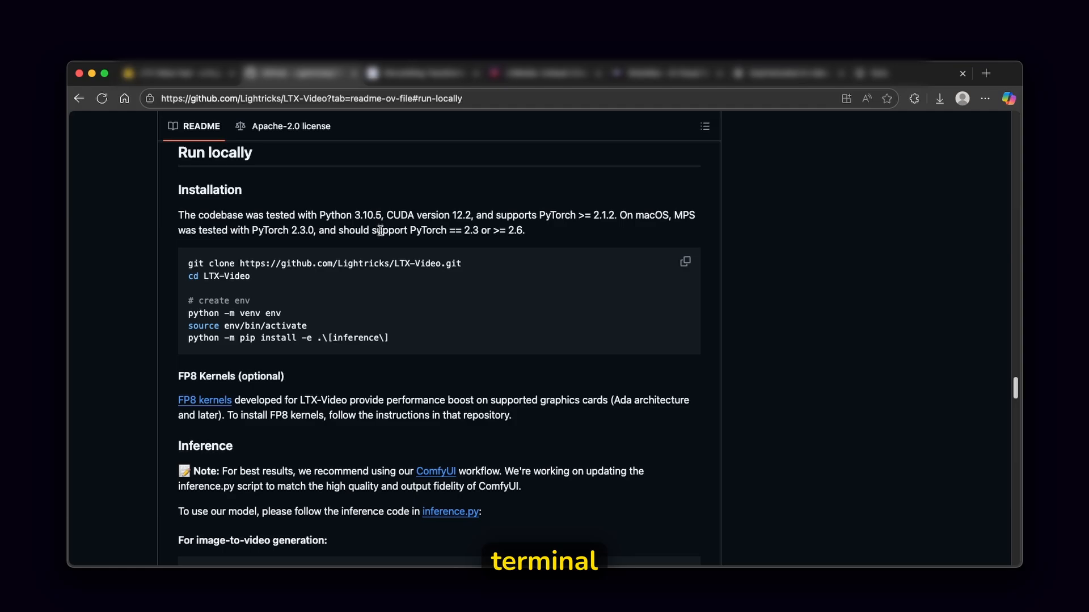
mouse_move(523, 271)
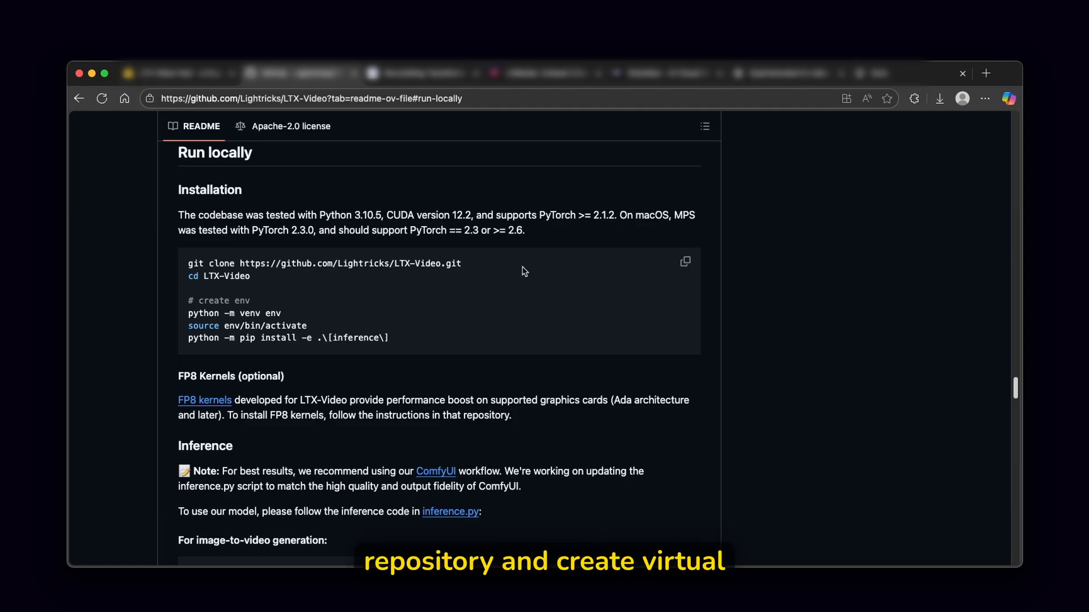
mouse_move(353, 294)
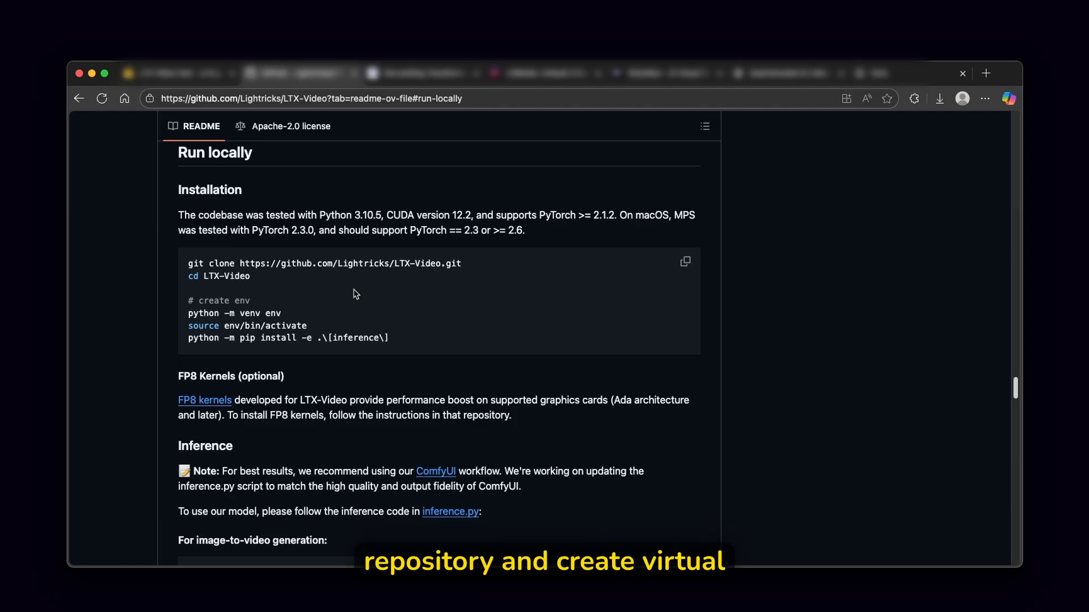
scroll(down, 3)
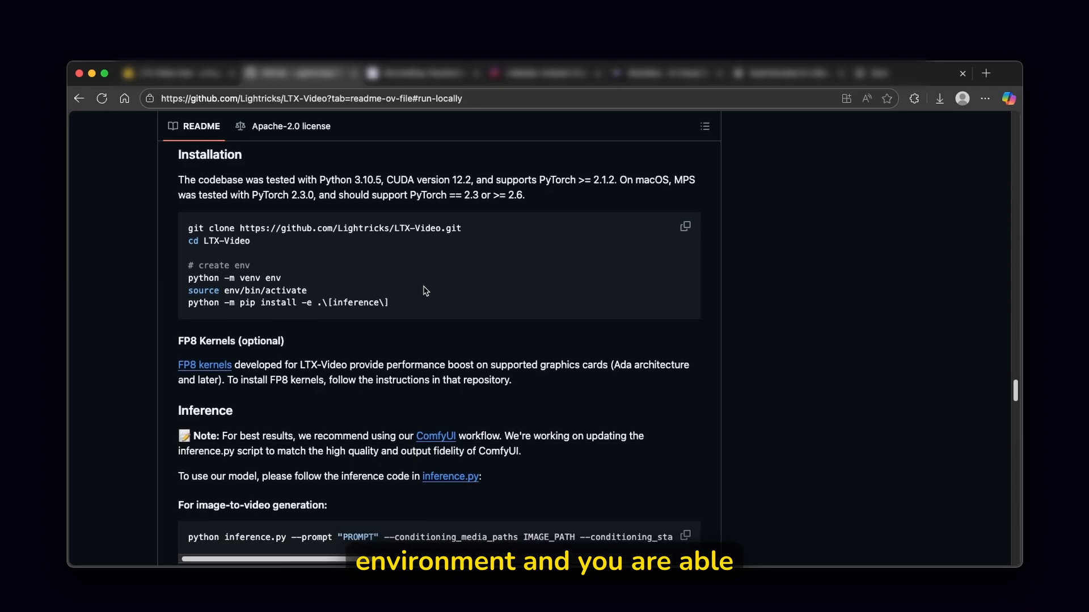
scroll(down, 3)
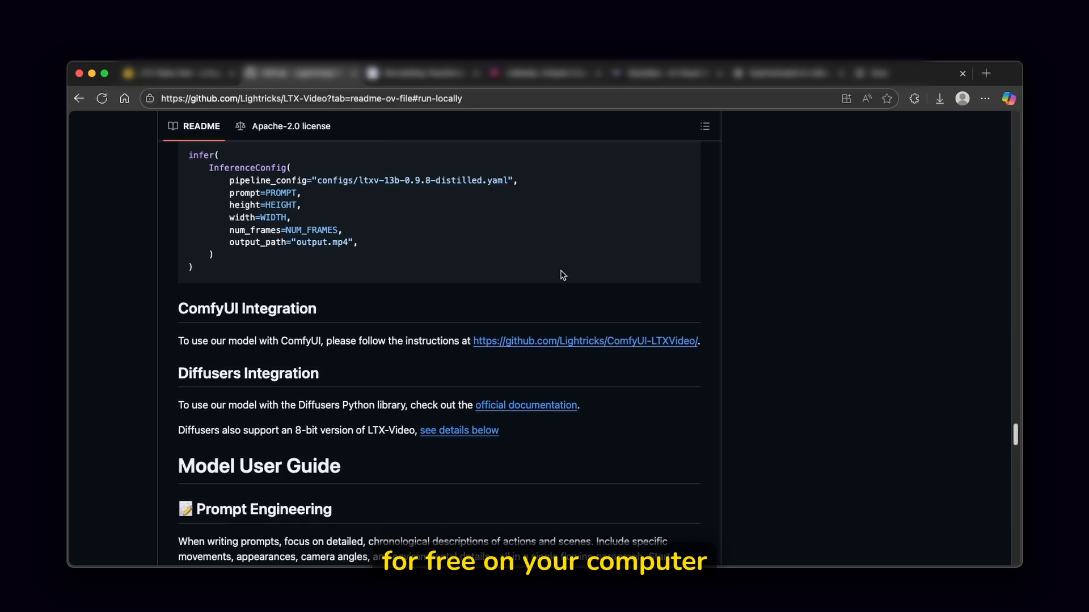
scroll(down, 3)
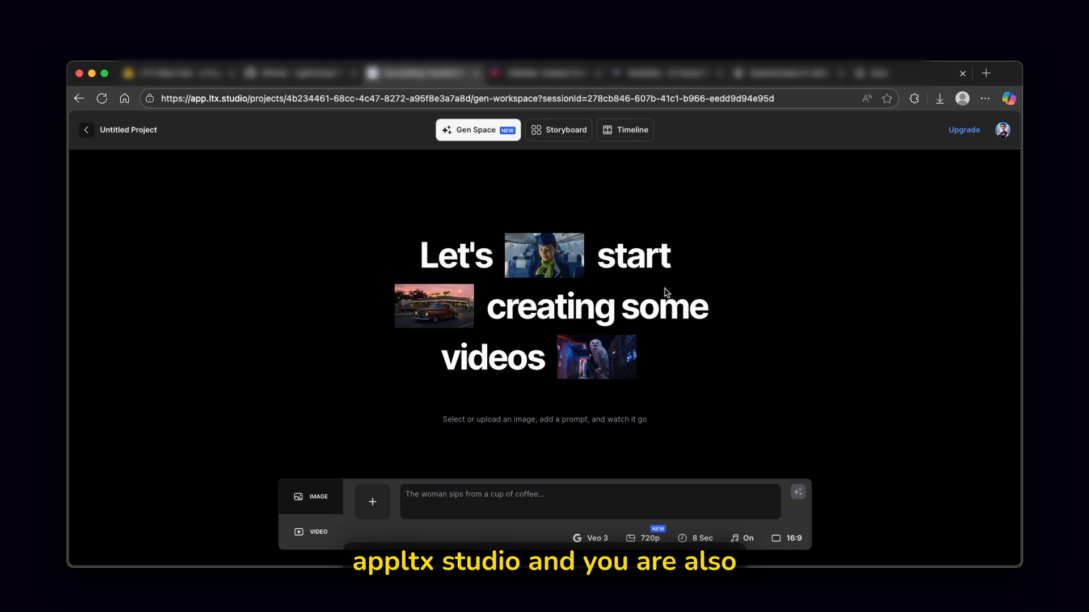
mouse_move(449, 236)
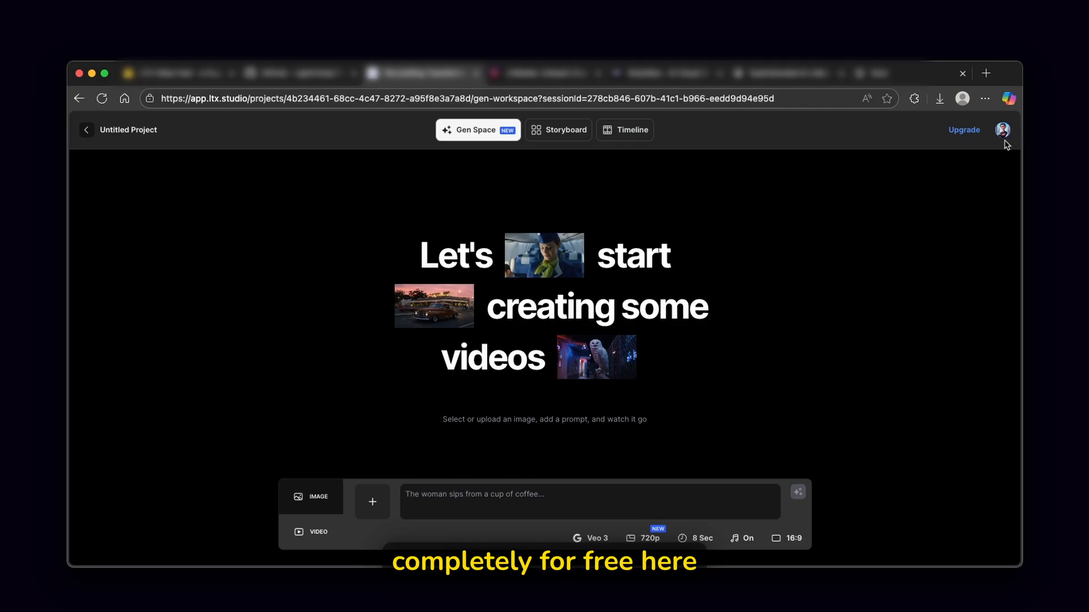
Open the Pricing page from the LTX Studio account menu.
click(1001, 129)
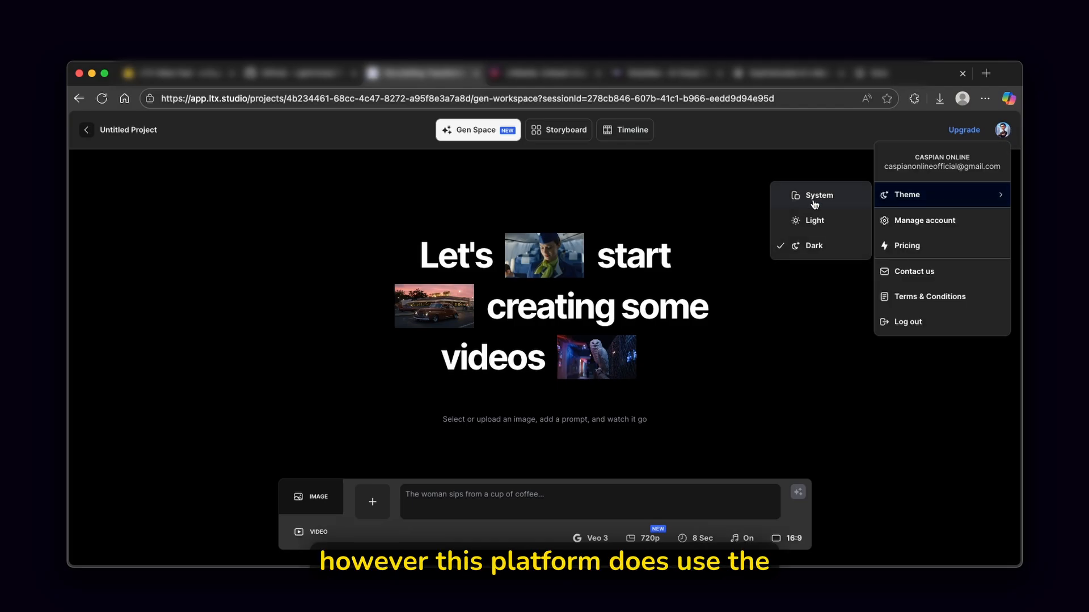
click(906, 245)
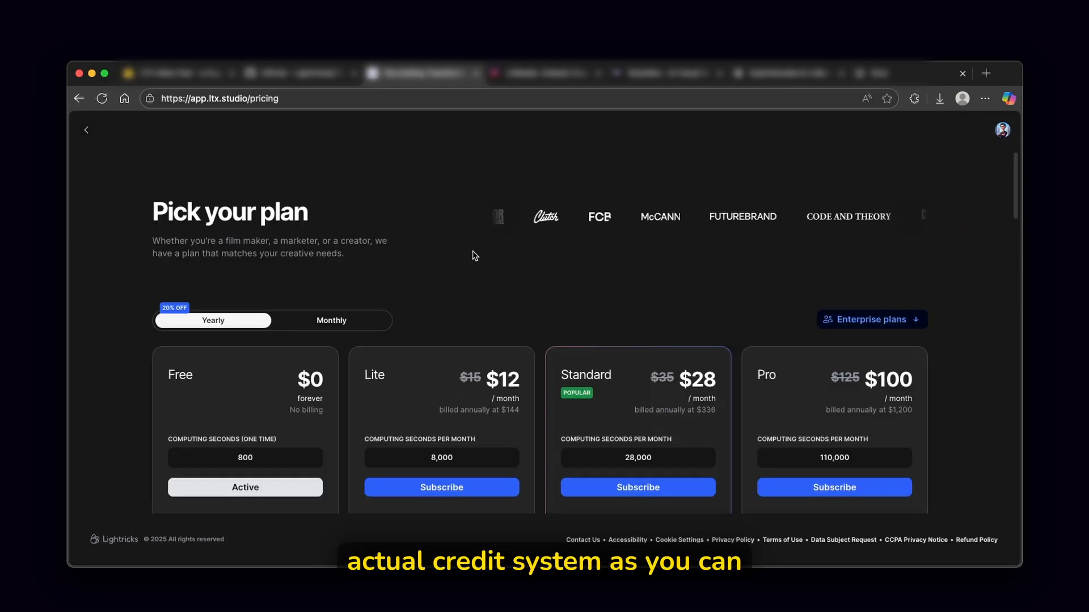
scroll(down, 3)
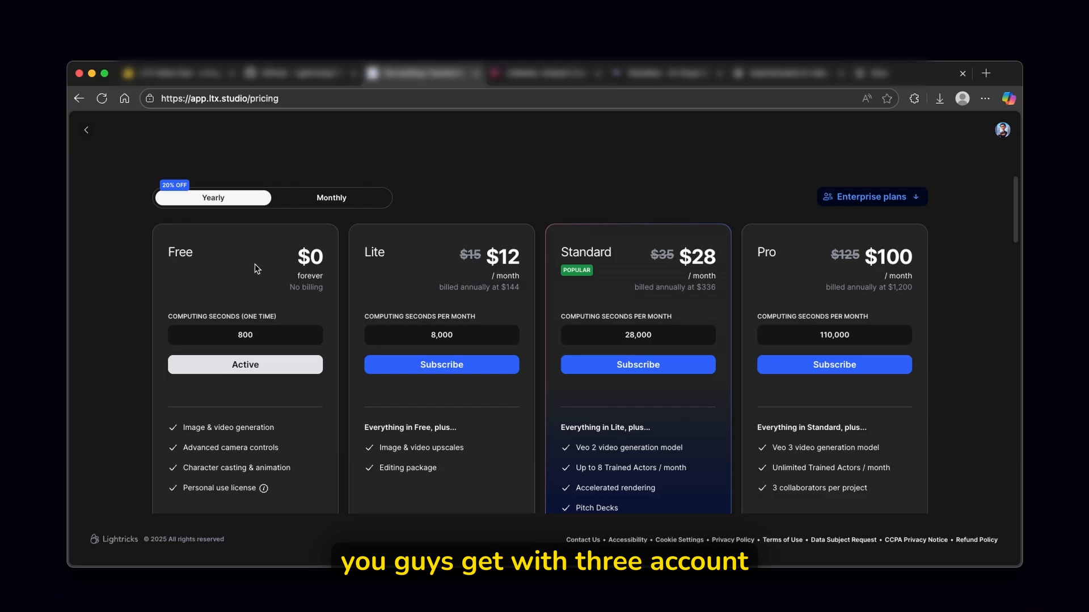
double_click(244, 335)
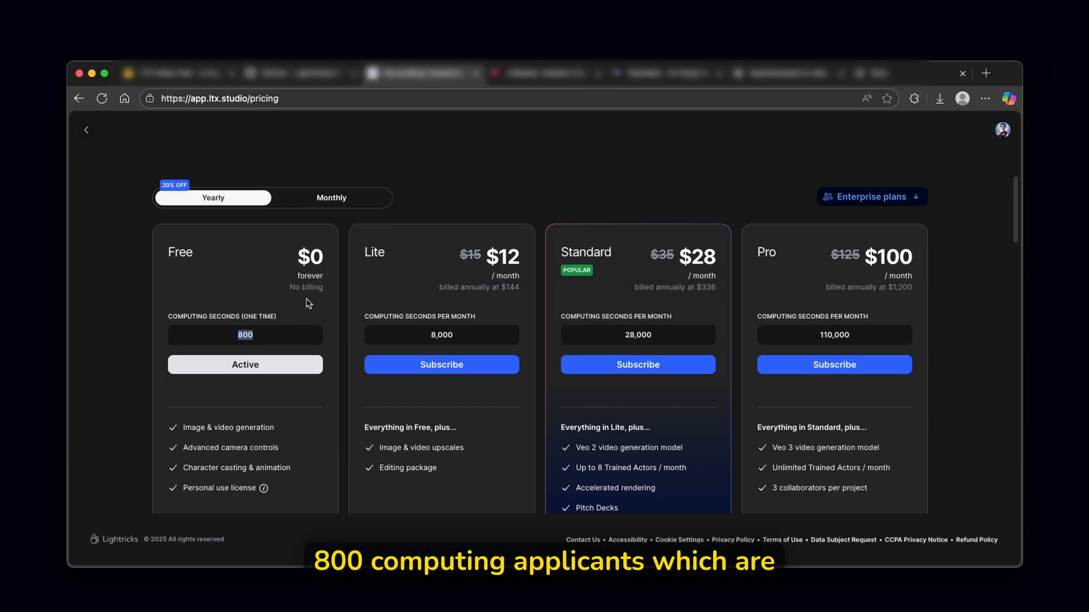
scroll(down, 3)
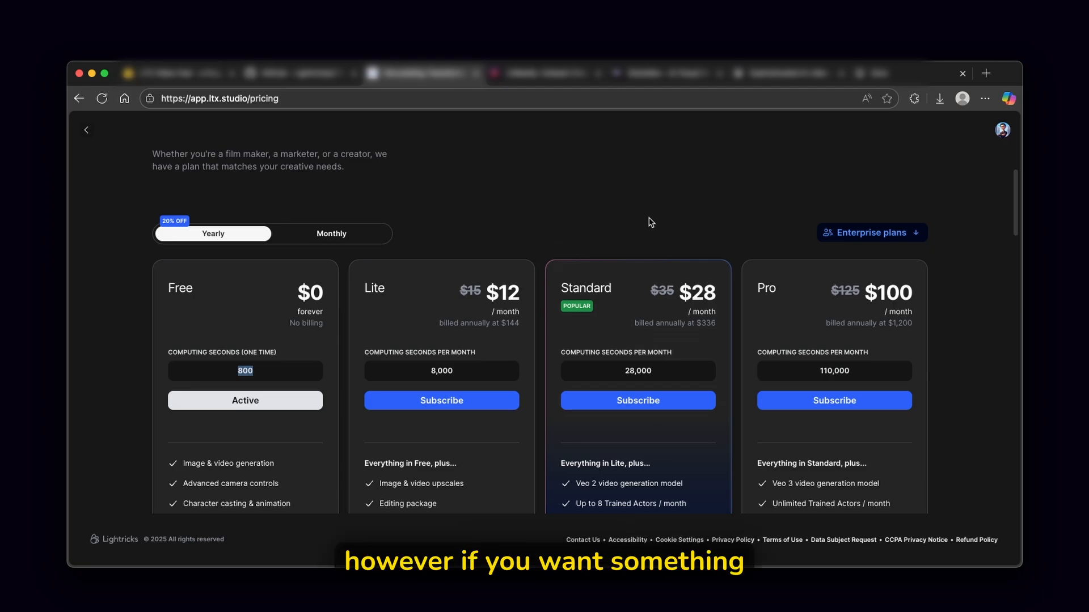
mouse_move(588, 203)
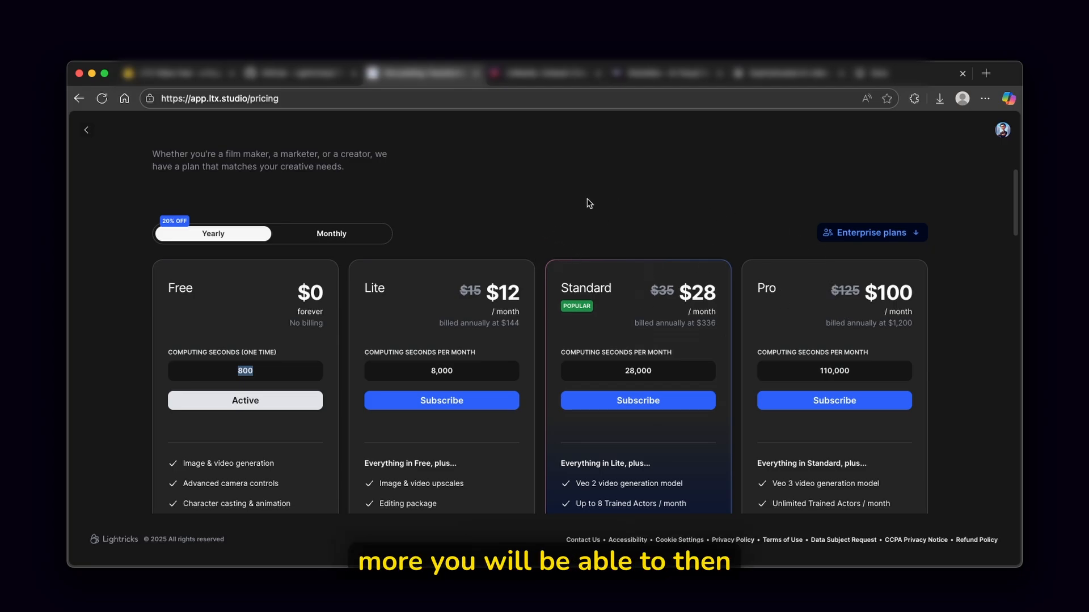
double_click(373, 288)
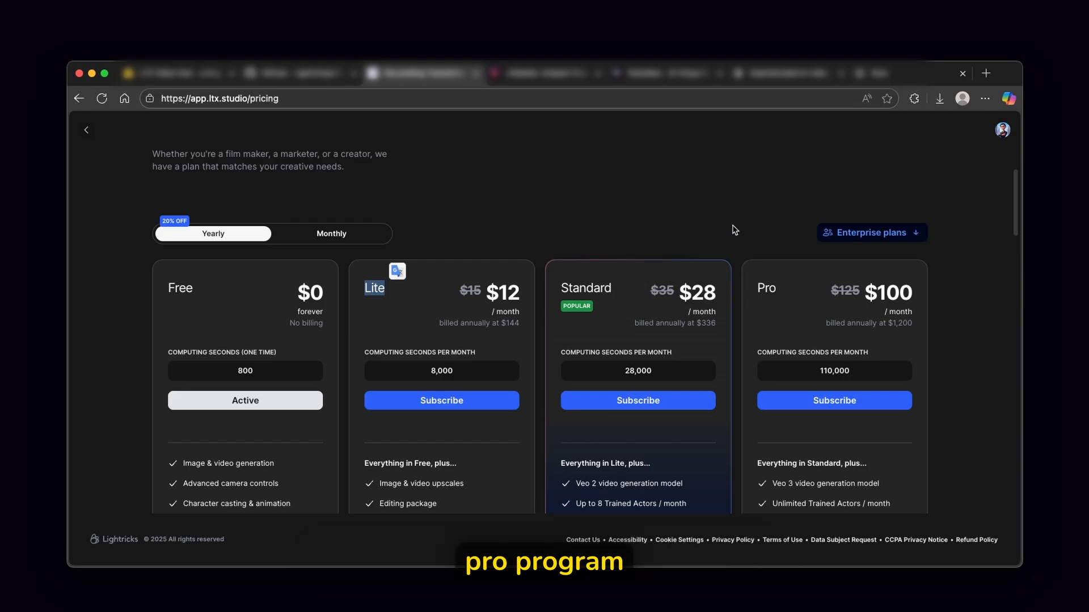
scroll(down, 3)
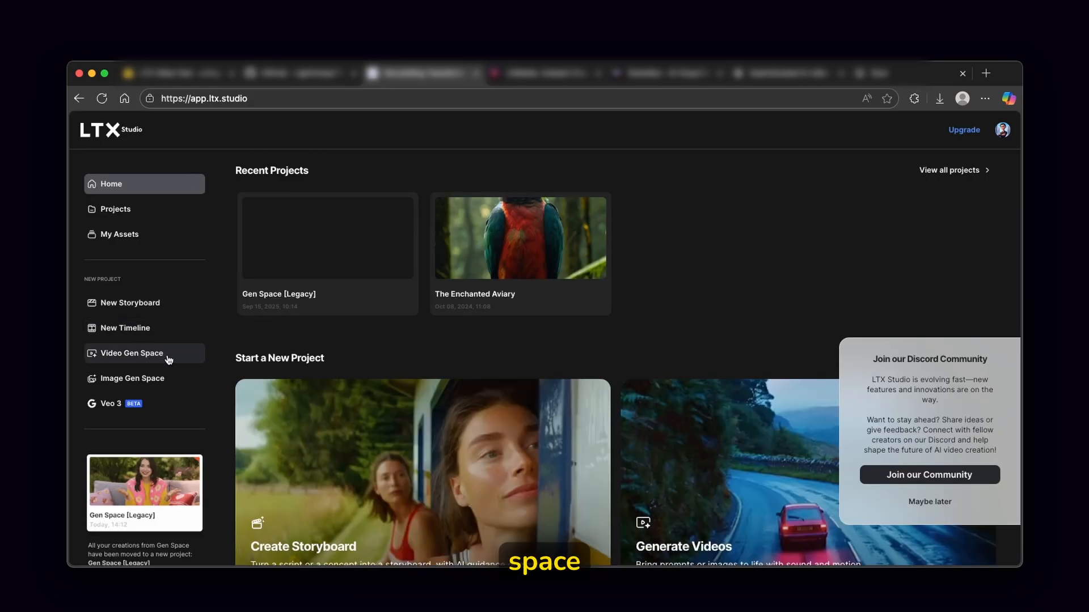
Create a new untitled LTX Studio project and browse its video model list (LTXV, LTXV Turbo, Veo).
click(131, 353)
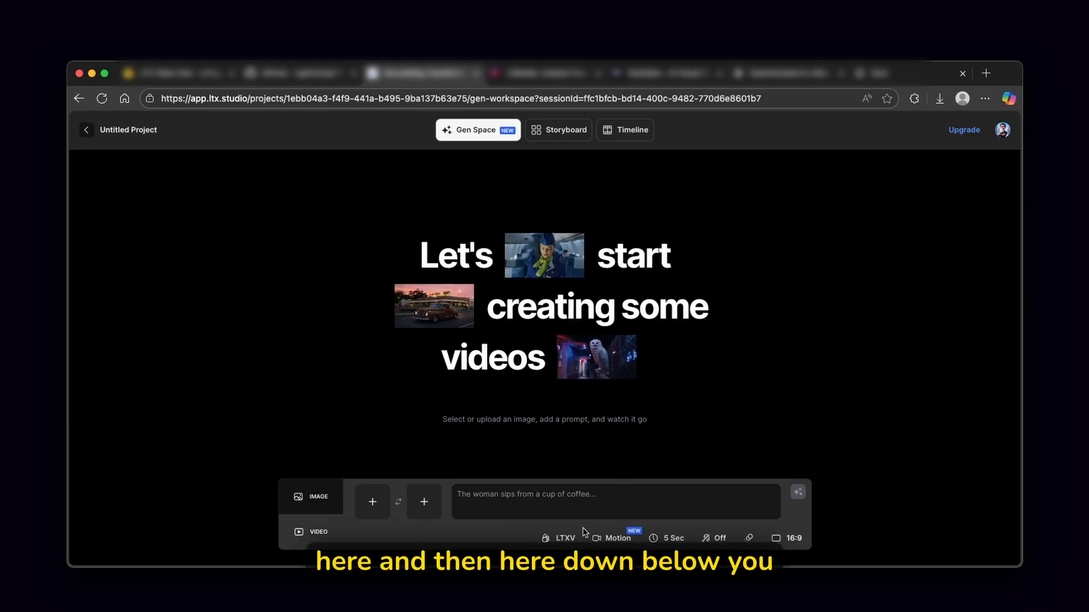
click(564, 538)
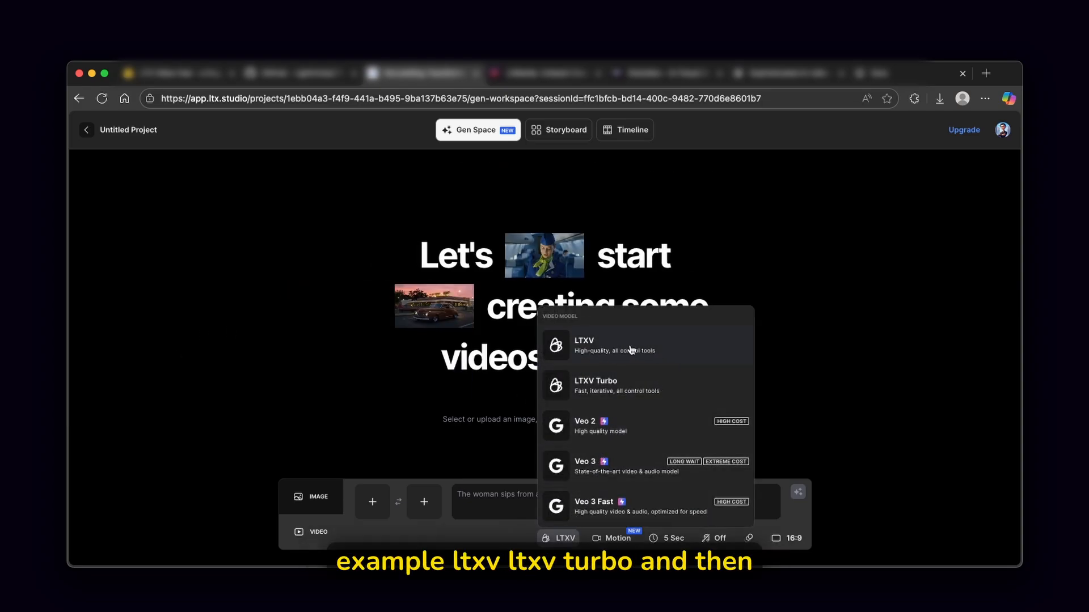
mouse_move(697, 396)
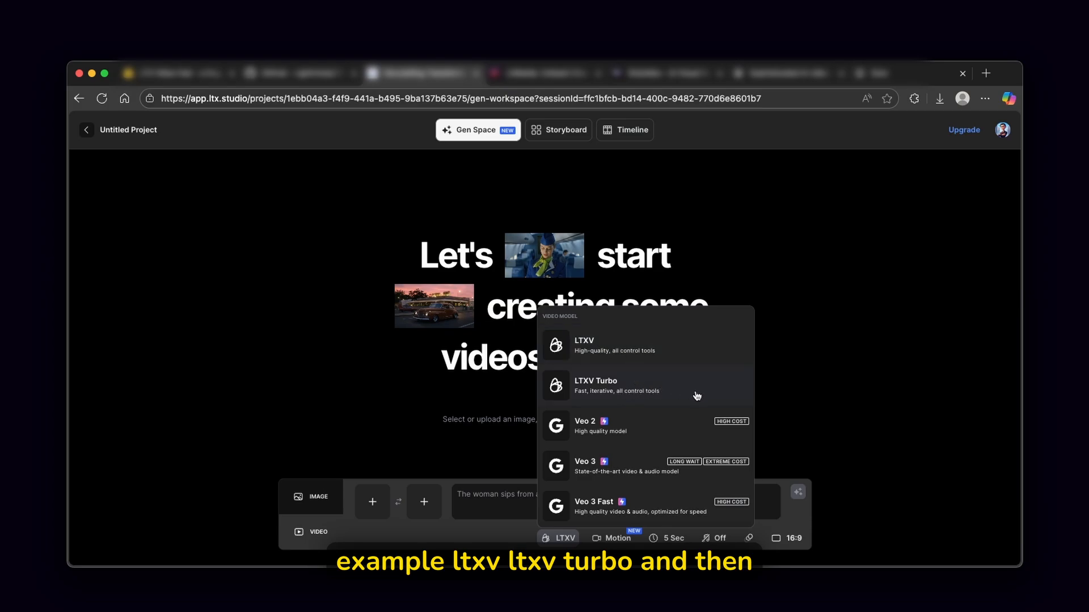
mouse_move(662, 465)
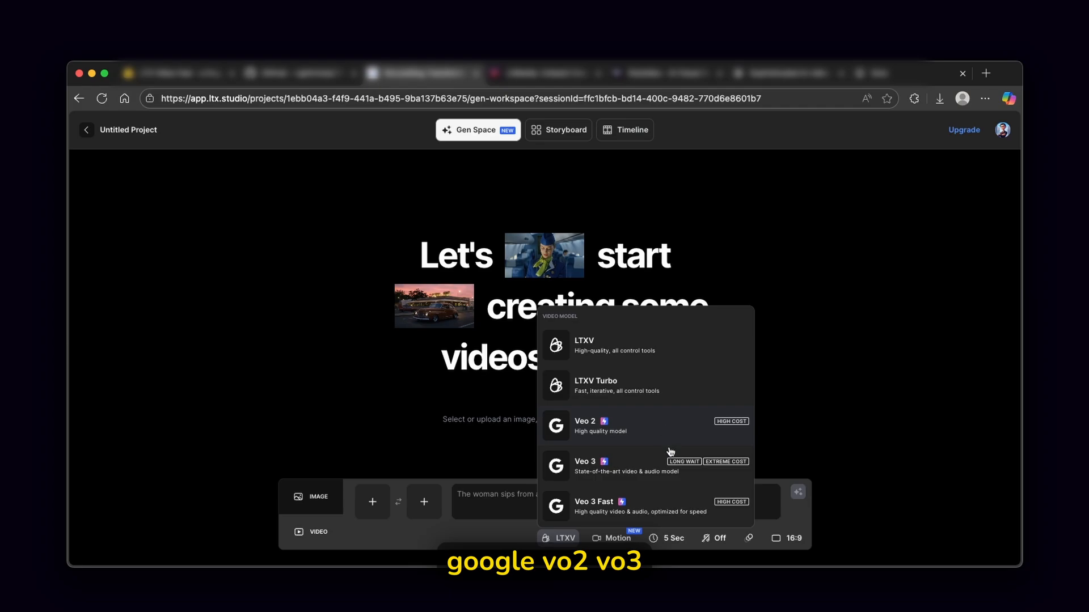
mouse_move(474, 495)
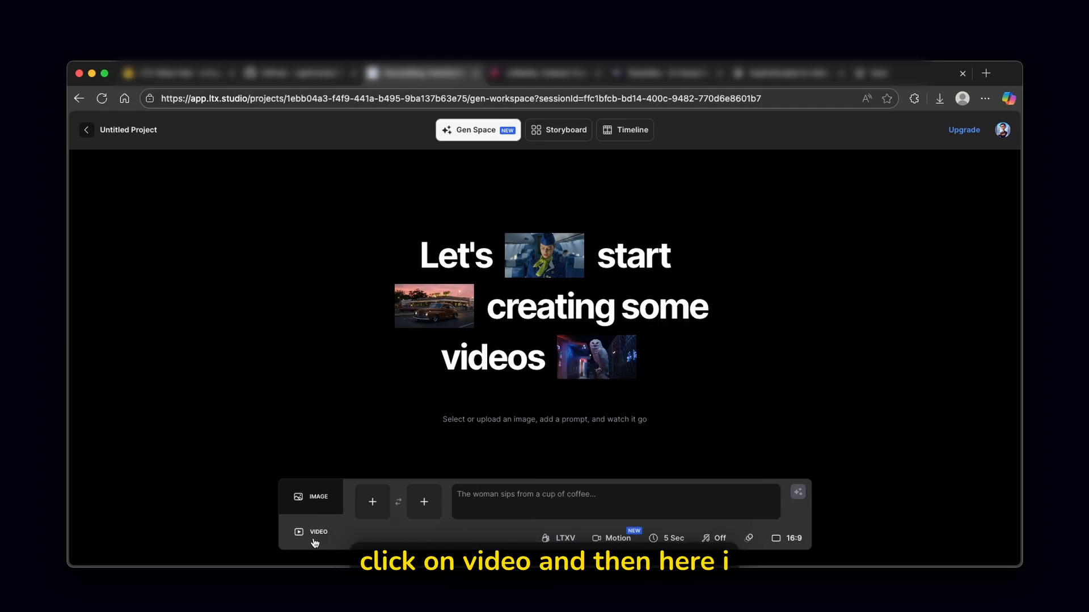
click(614, 502)
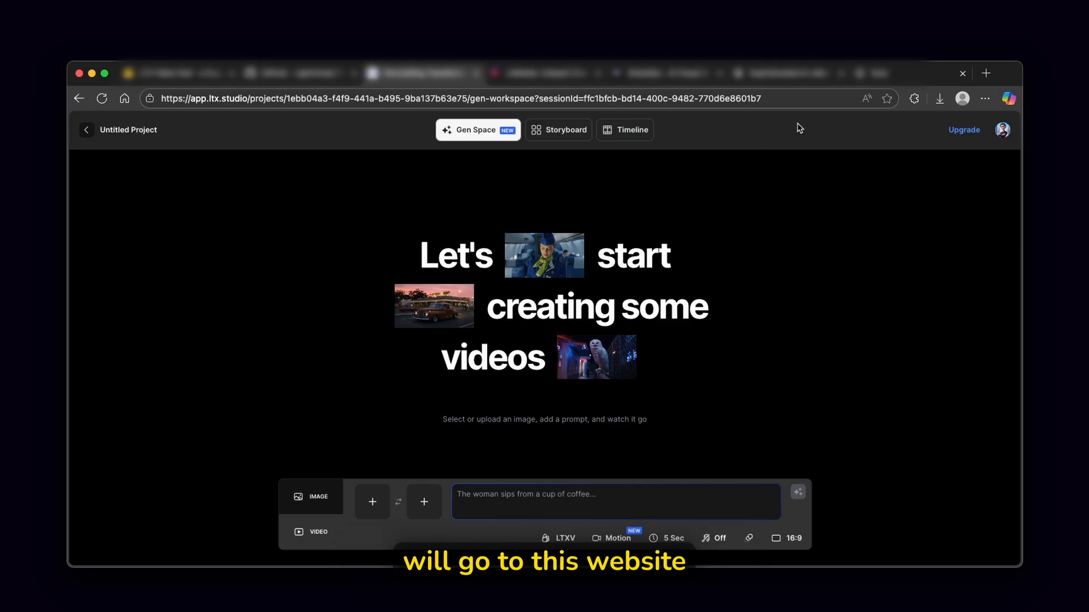
Paste ChatGPT's Subterranean Opera of Machines foundry description into the LTX Studio video prompt.
click(789, 73)
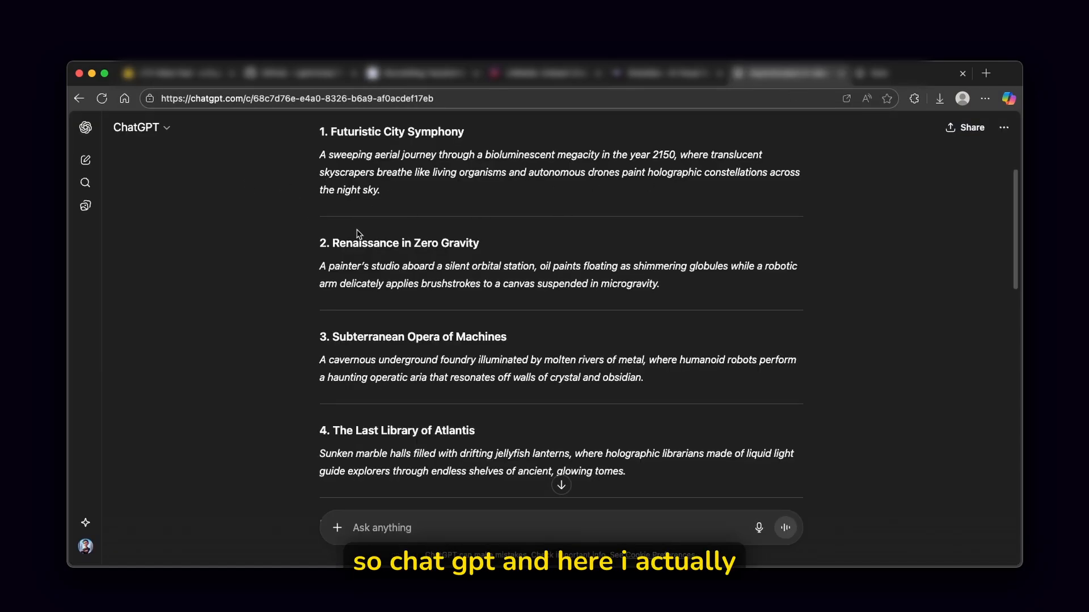
mouse_move(542, 205)
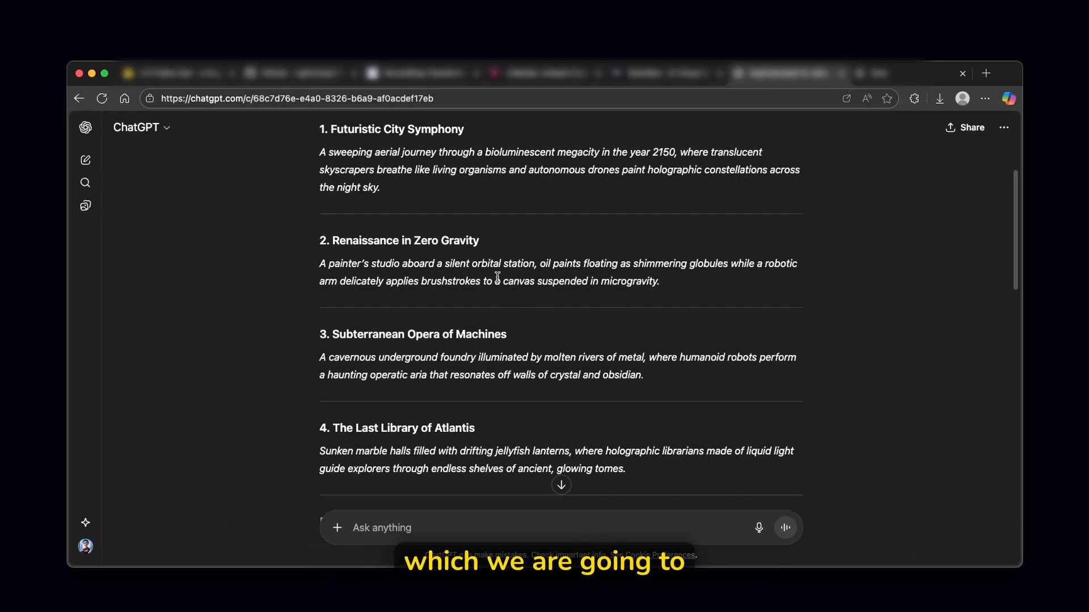
drag(375, 357, 642, 374)
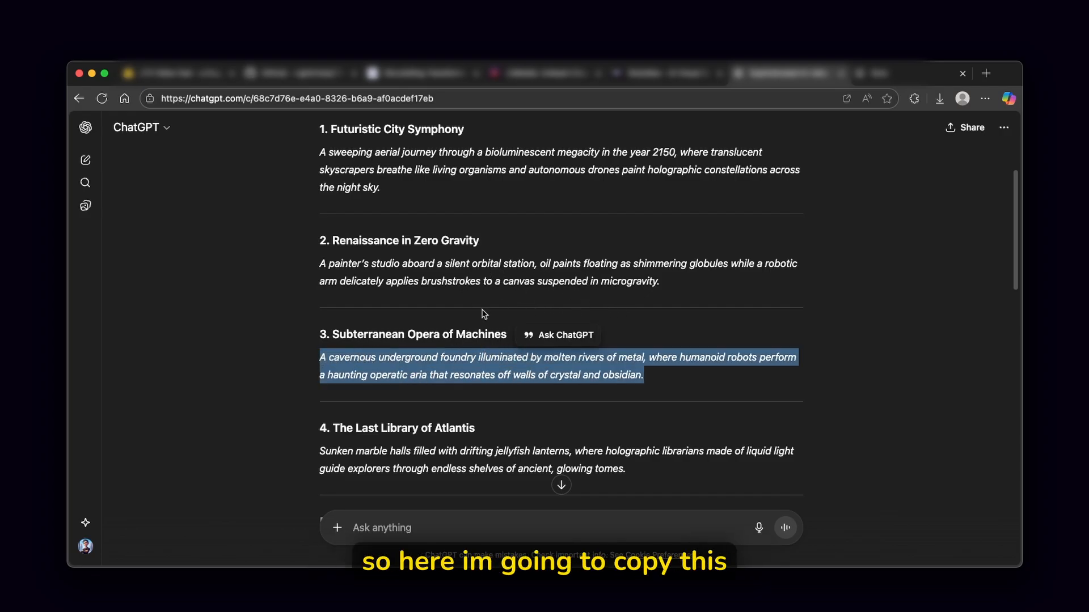
click(420, 73)
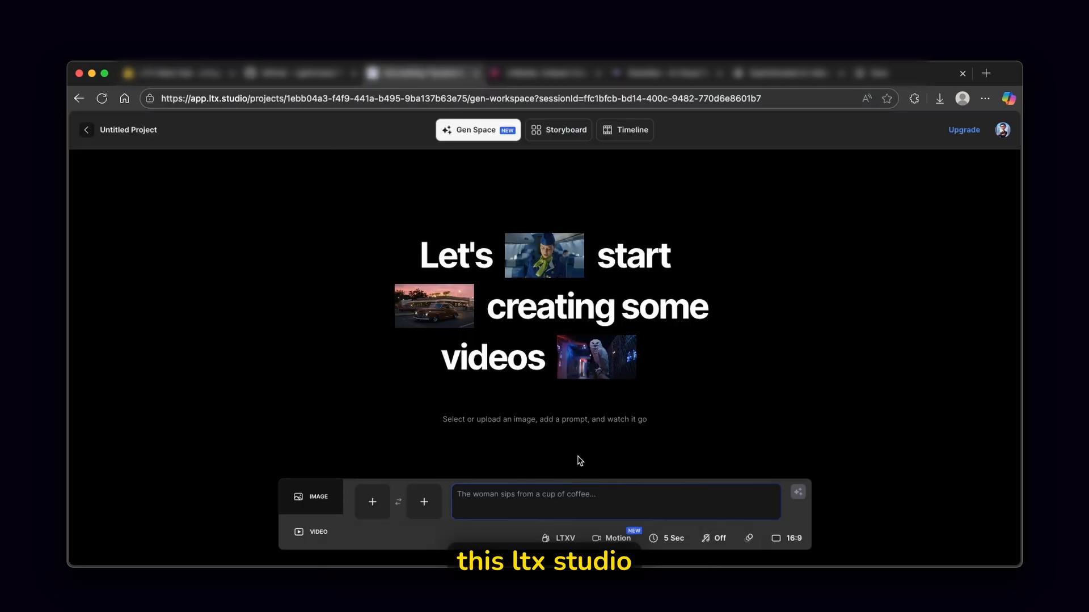
text(A cavernous underground foundry illuminated by molten rivers of metal, where humanoid robots perform a haunting operatic aria that resonates off walls of crystal and obsidian.)
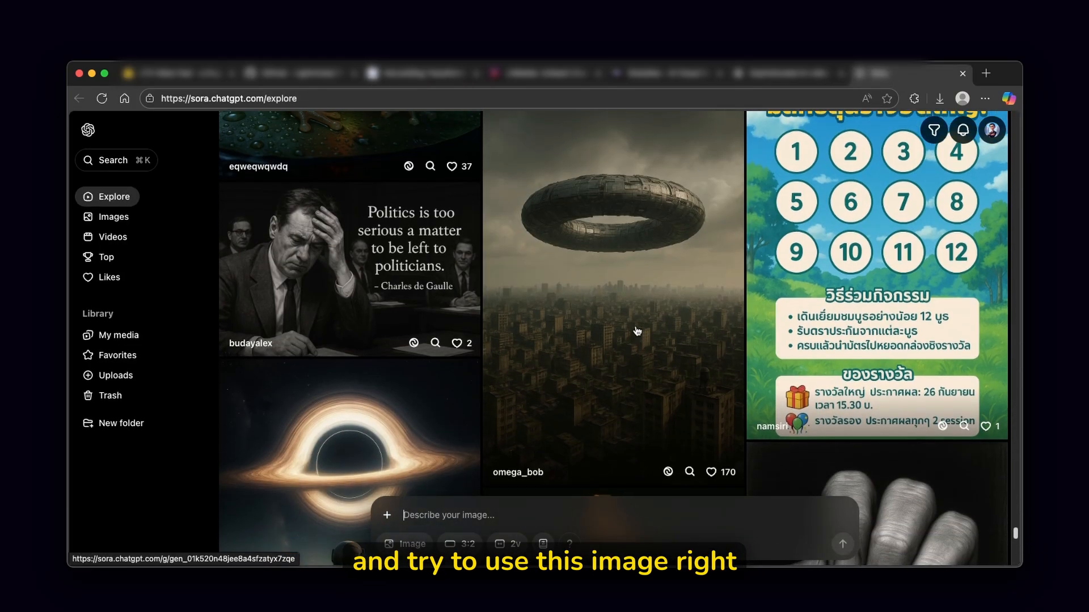
Open the ring-shaped craft over the city image from Sora's Explore feed.
click(612, 292)
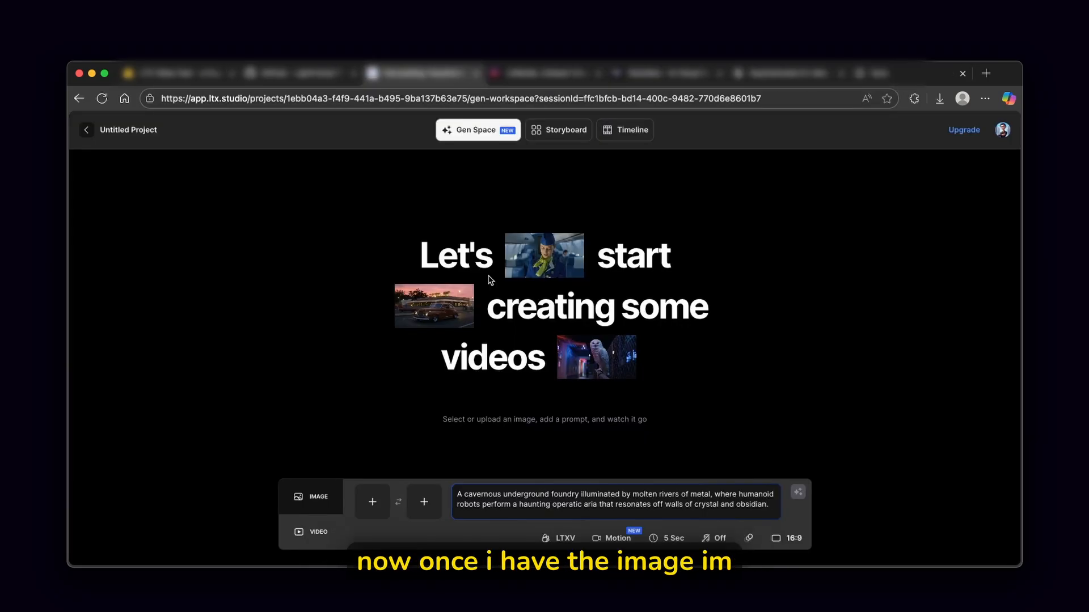
Upload the ring-craft city image as the starting frame and start generating from the foundry prompt.
click(371, 502)
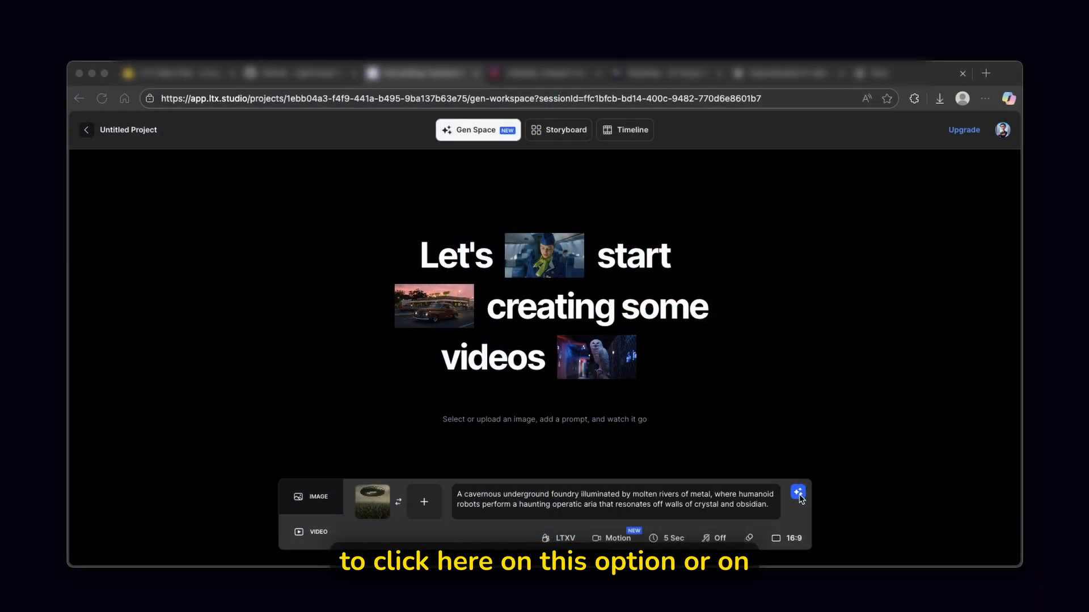
click(797, 497)
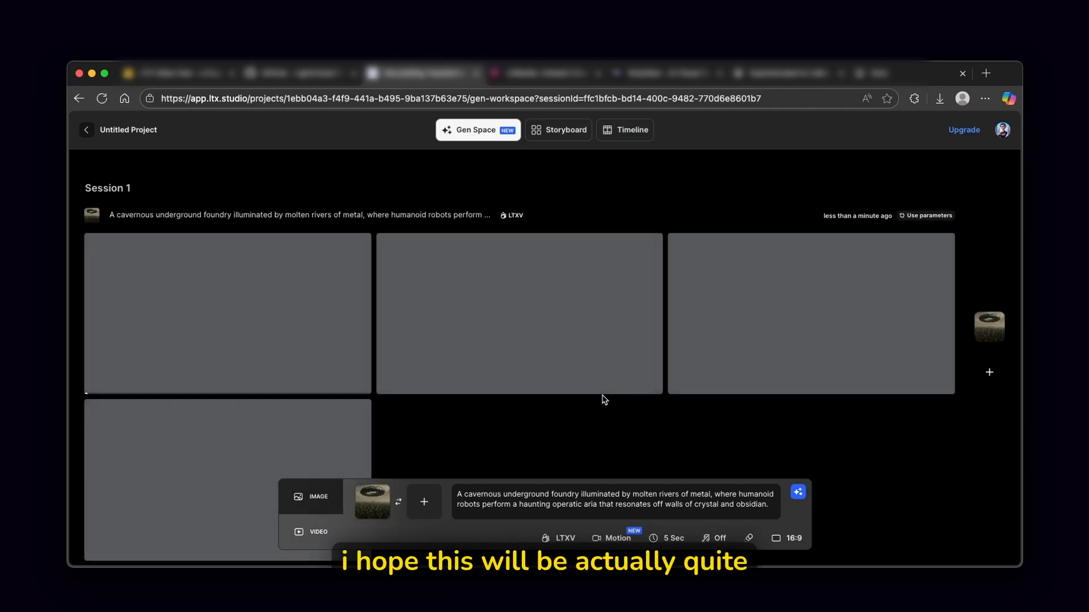
Scroll through Session 1's four generated 5-second ring-craft city videos.
scroll(down, 3)
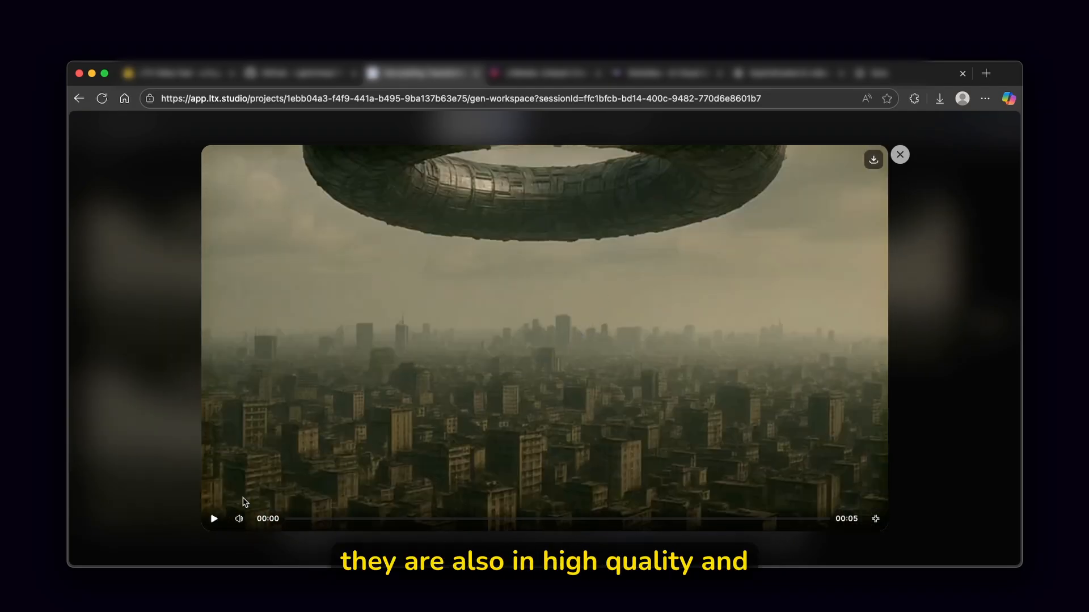
Play a ring-craft video, close the preview, scroll the session, and check the 5 Sec duration options.
click(214, 518)
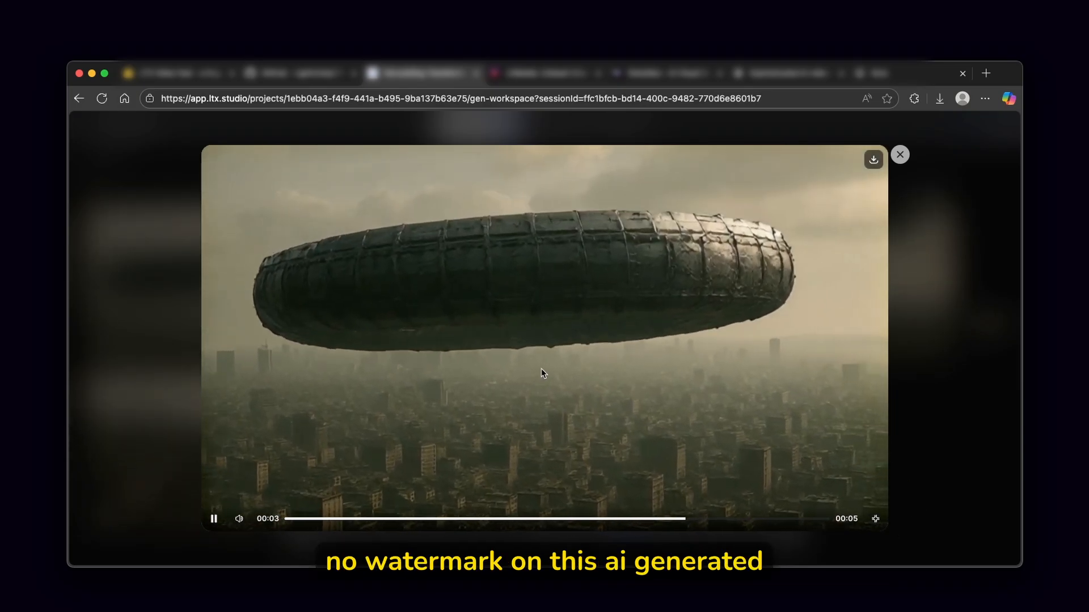
click(899, 155)
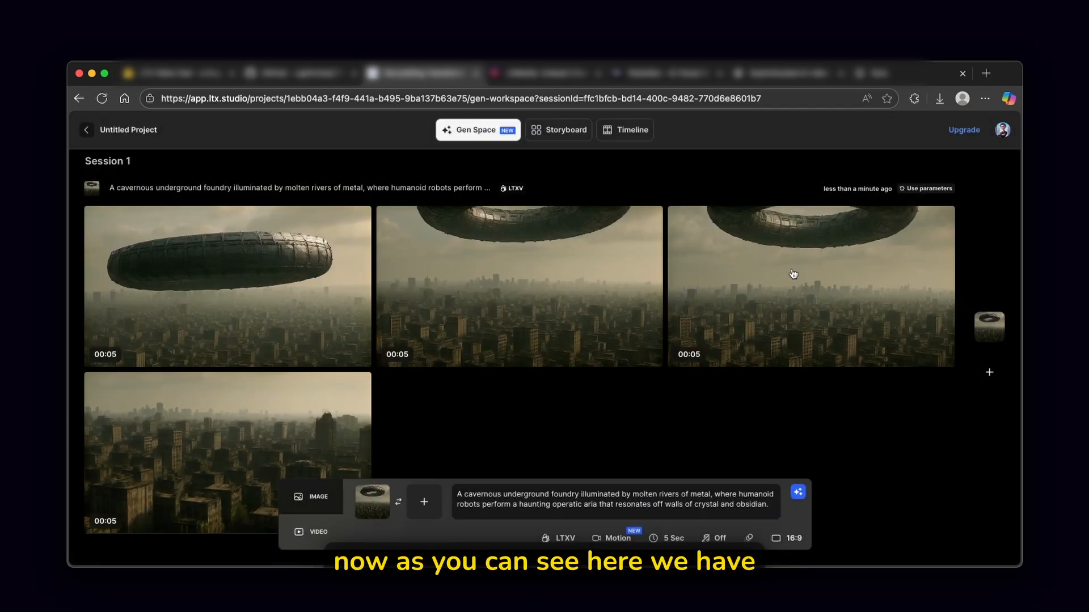
scroll(down, 3)
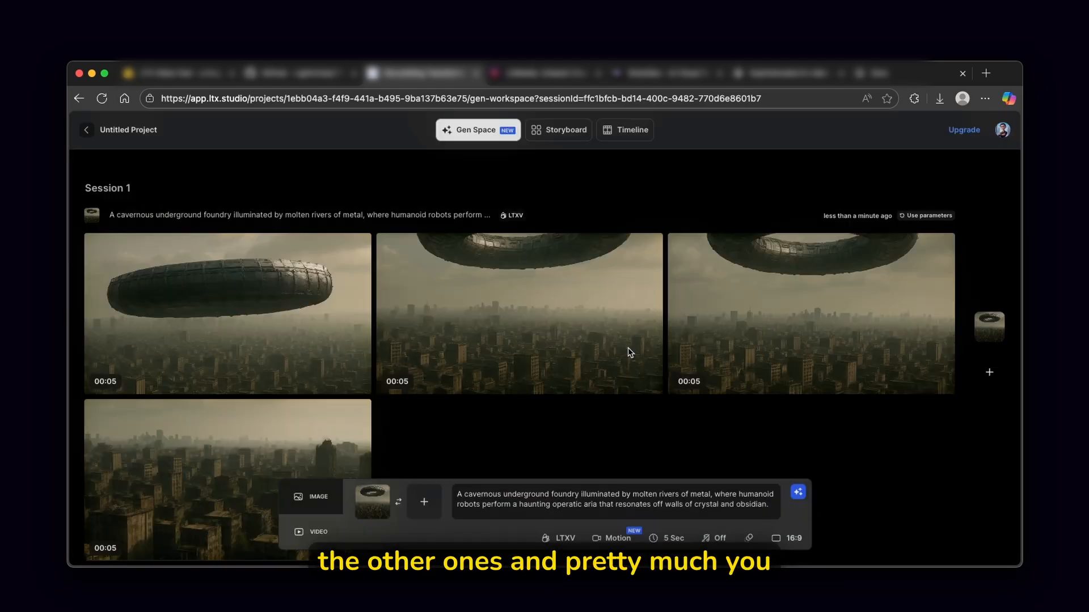
scroll(down, 3)
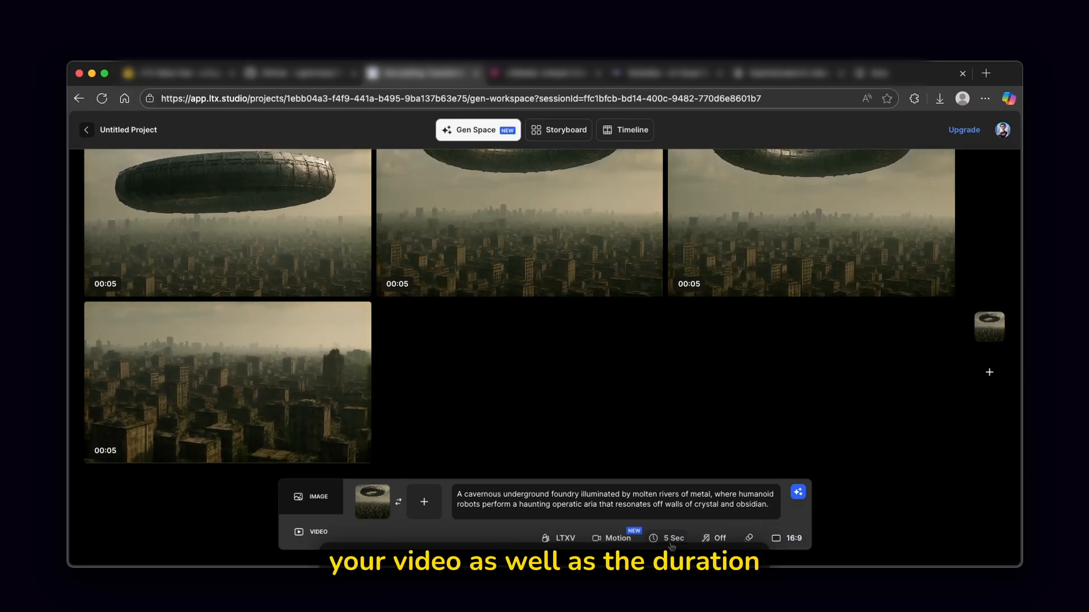
click(671, 538)
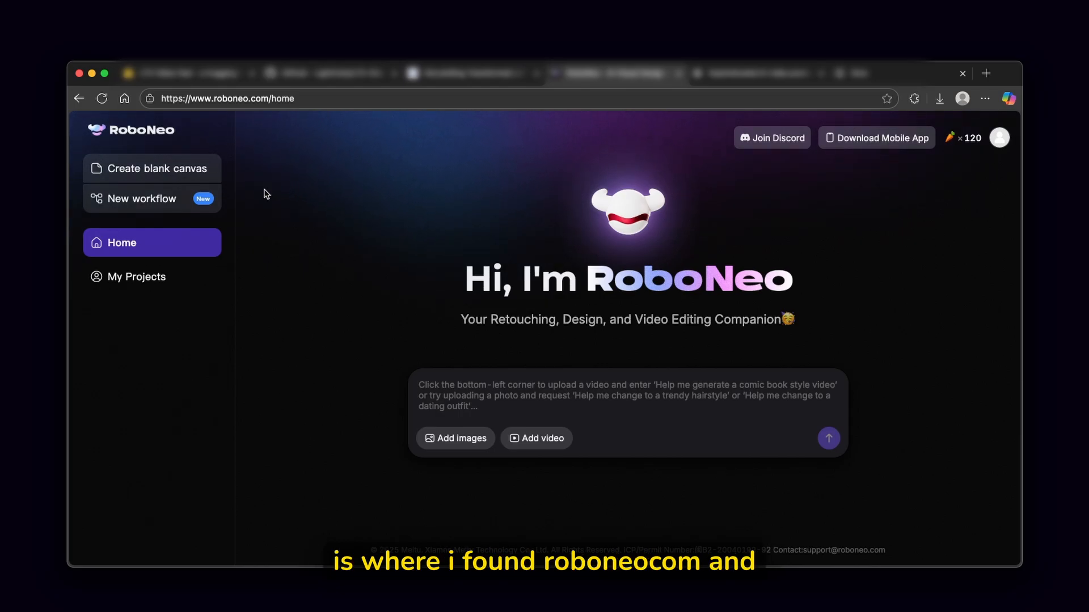
mouse_move(463, 209)
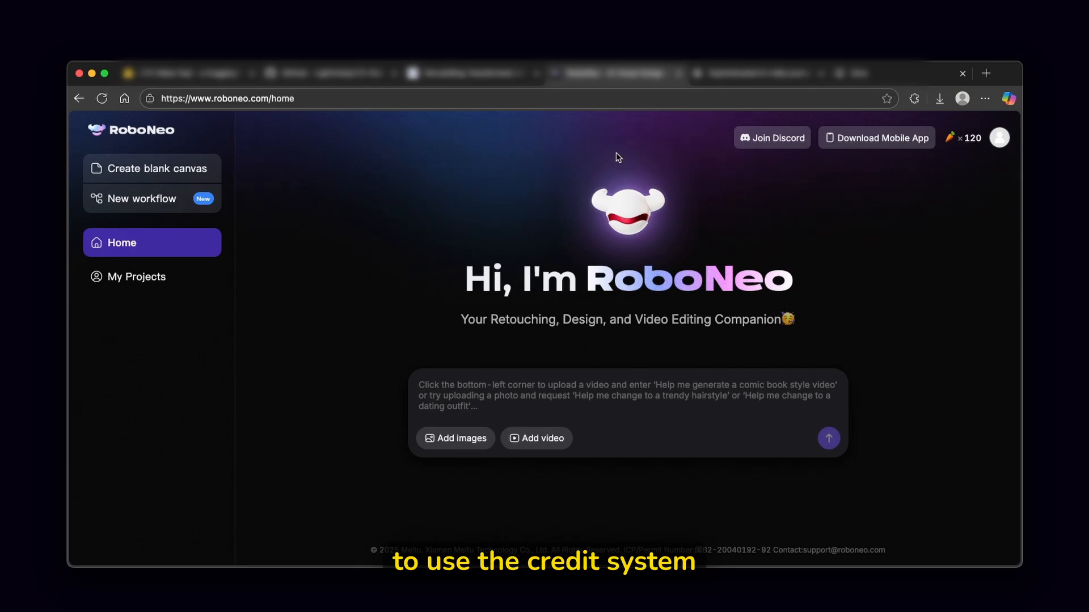
mouse_move(933, 208)
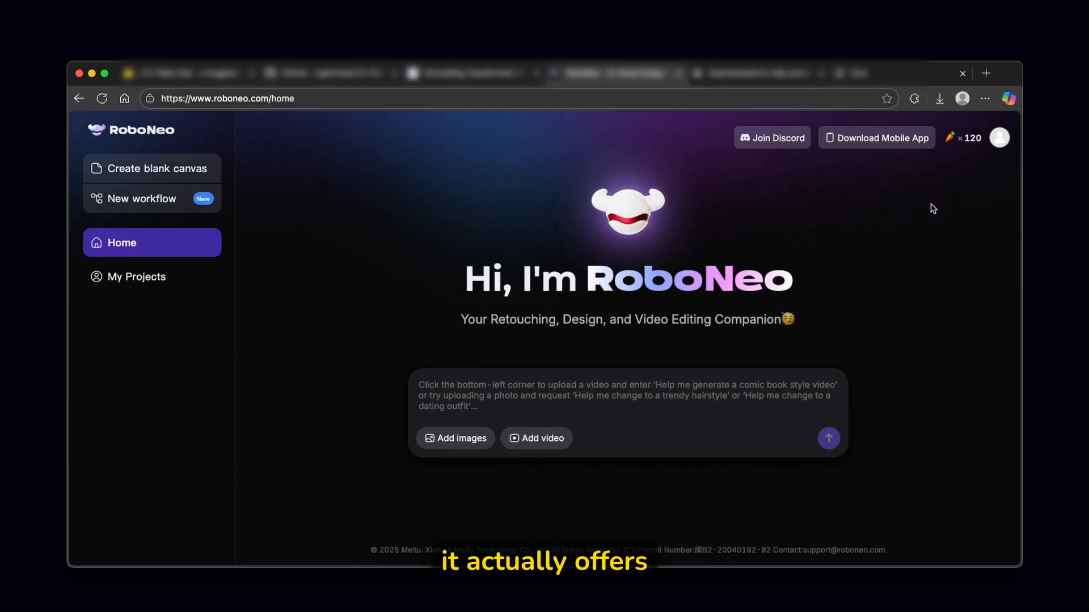
Review RoboNeo's membership plans and credit prices from the carrot credit counter, then close them.
click(962, 138)
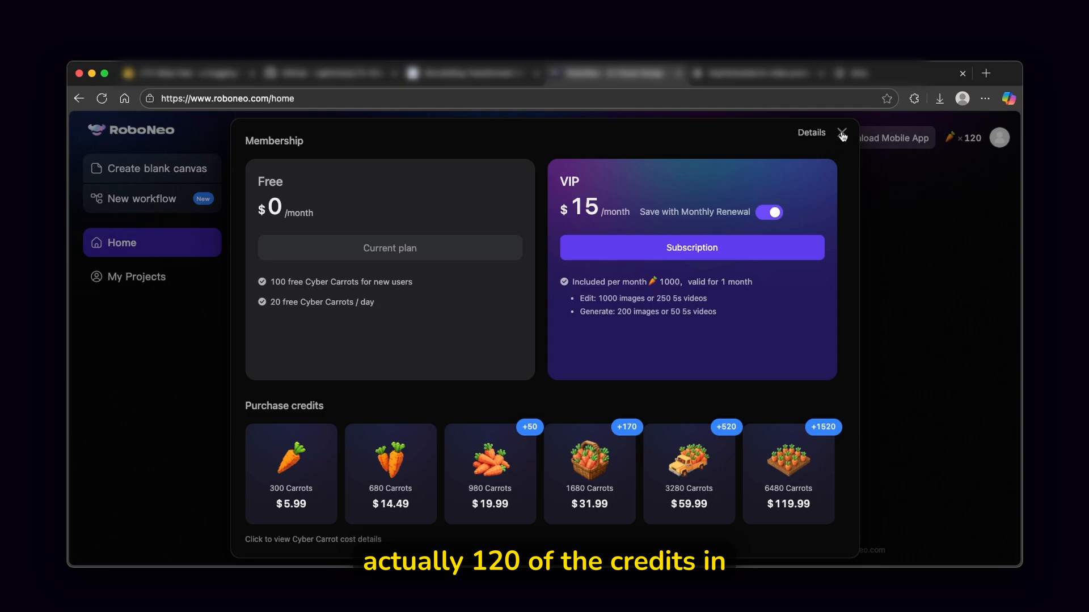
mouse_move(439, 476)
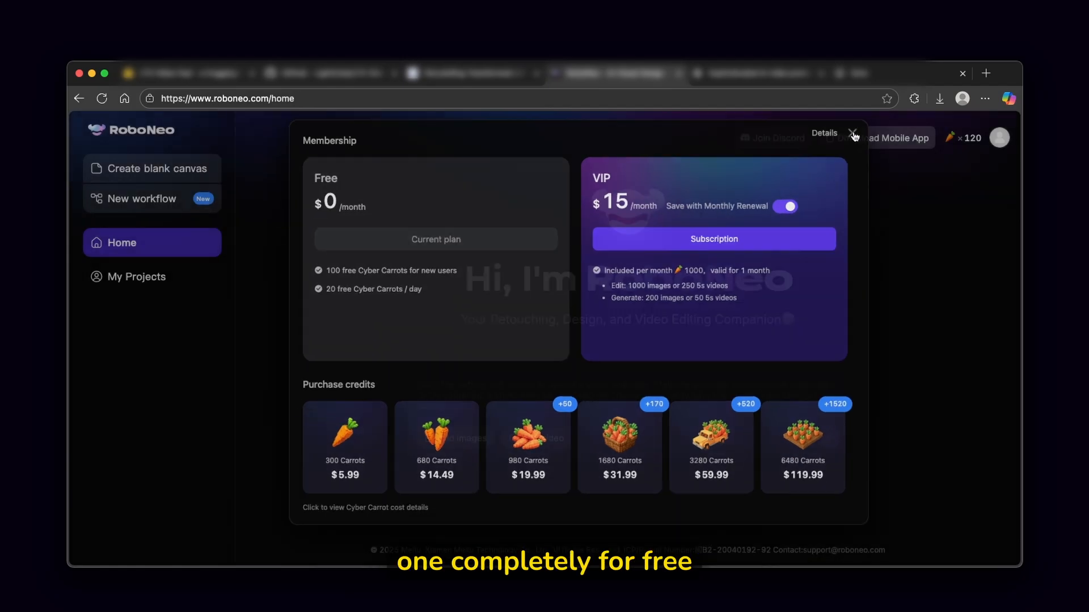
click(157, 168)
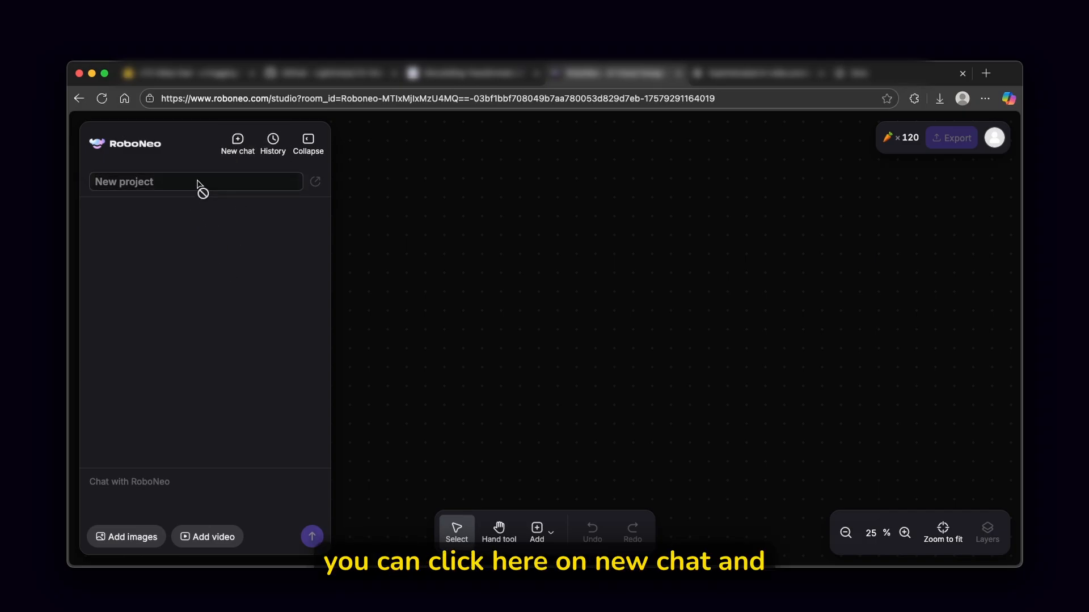
Attach the ring-craft city image and add the violet-desert emerald-lightning prompt to the chat.
click(127, 537)
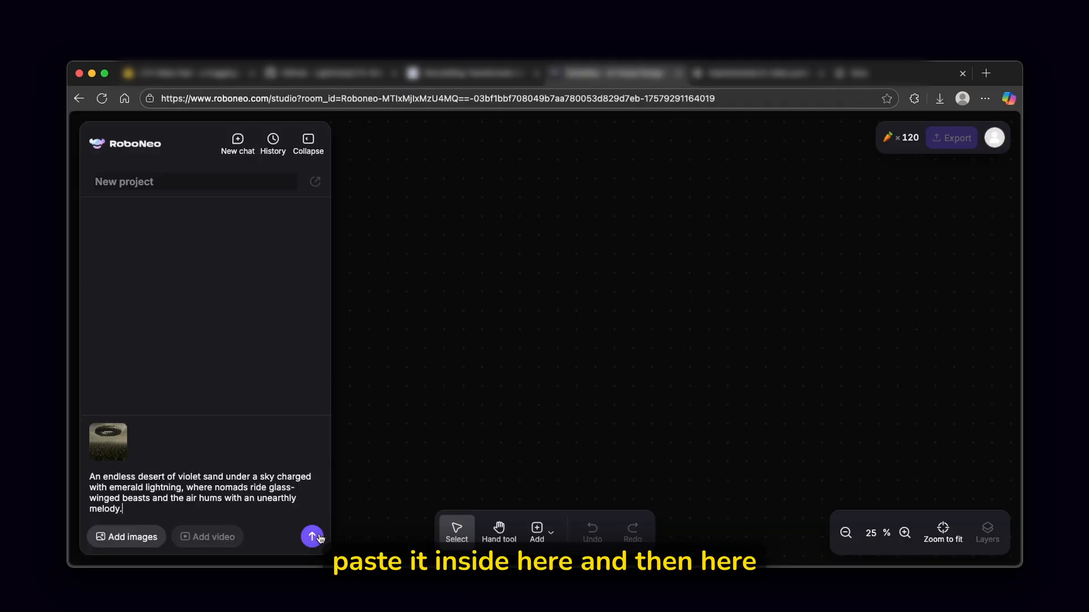
Send the violet-desert prompt with the image so RoboNeo generates a 1024×1536 remix.
click(311, 536)
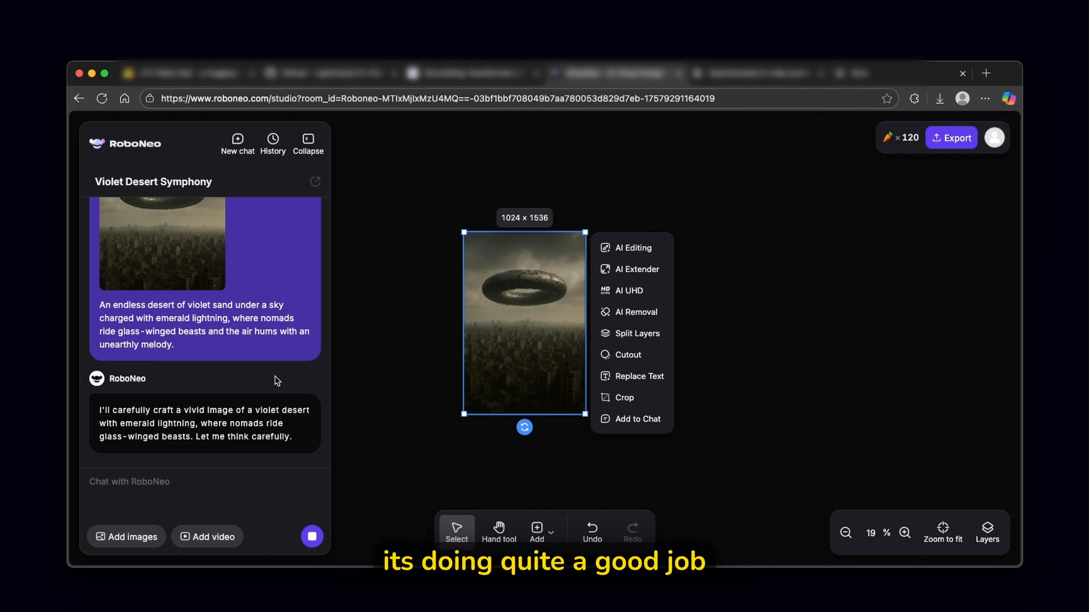
mouse_move(208, 358)
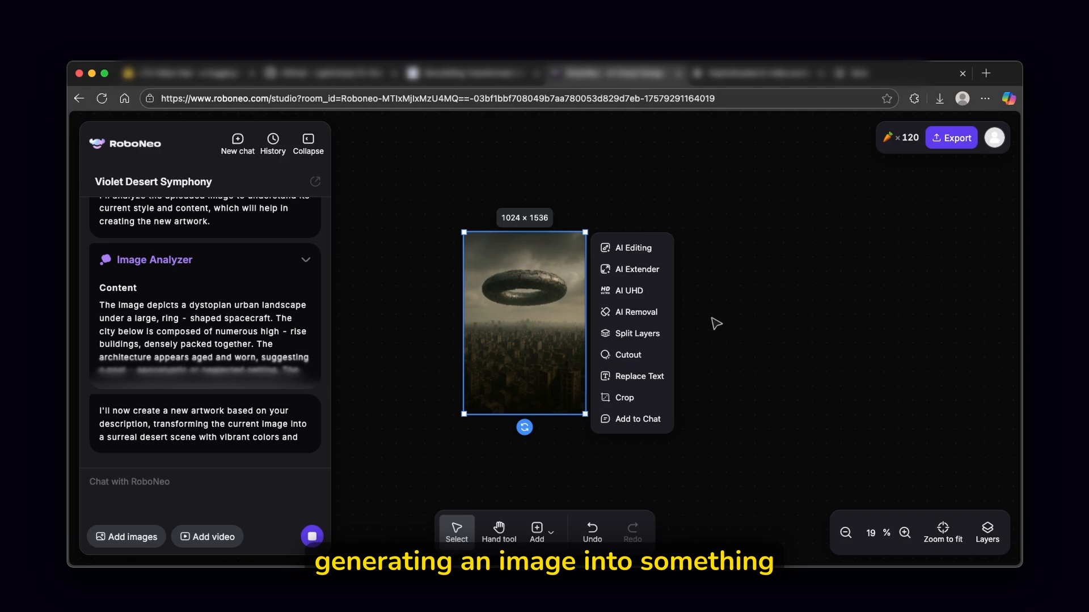
mouse_move(747, 278)
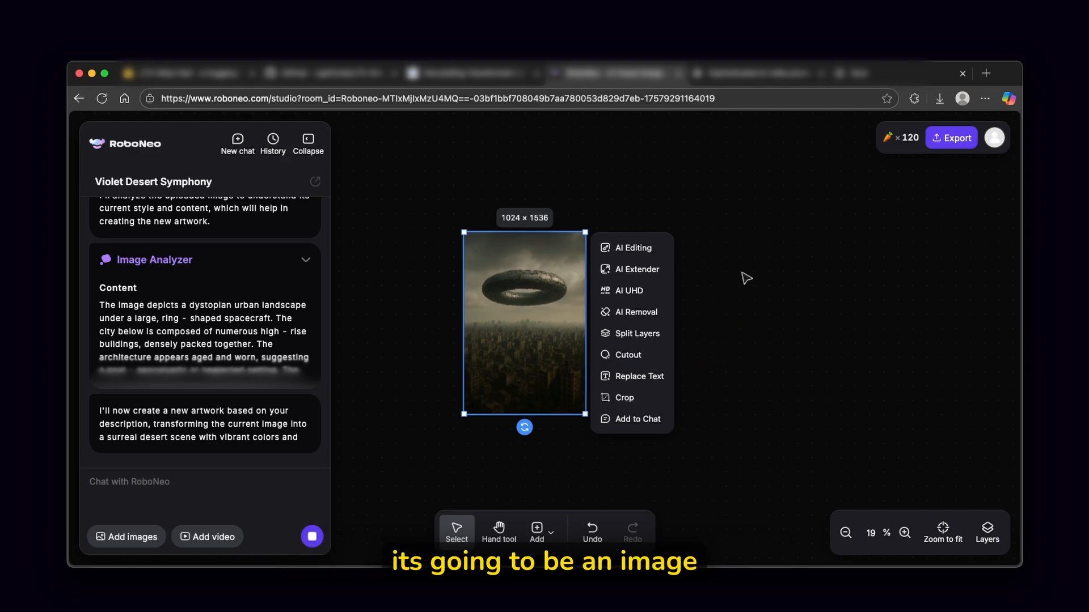
mouse_move(521, 346)
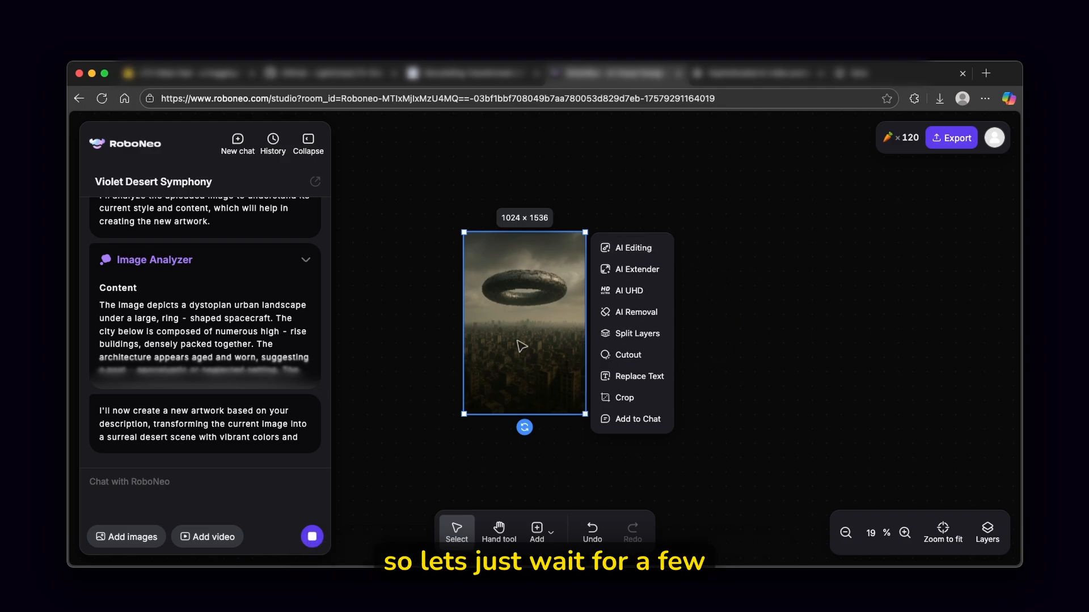
mouse_move(263, 379)
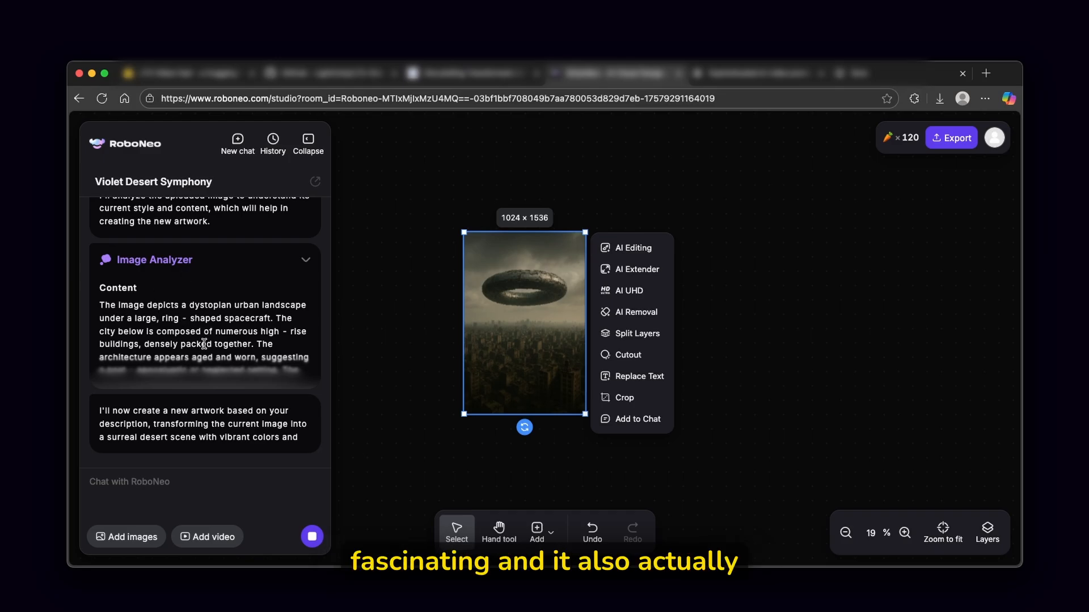
mouse_move(371, 390)
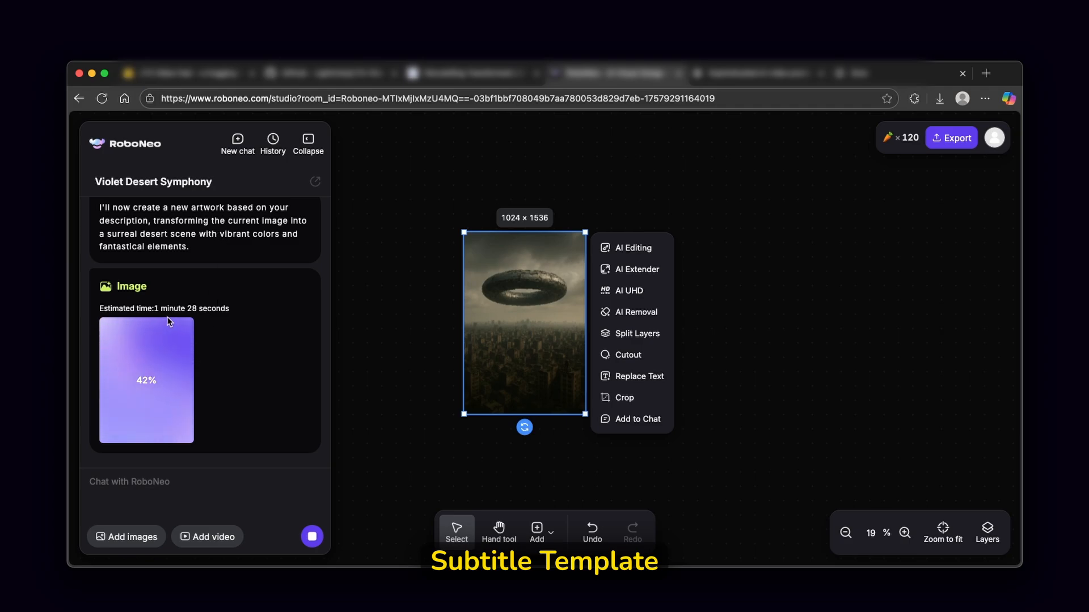
mouse_move(217, 290)
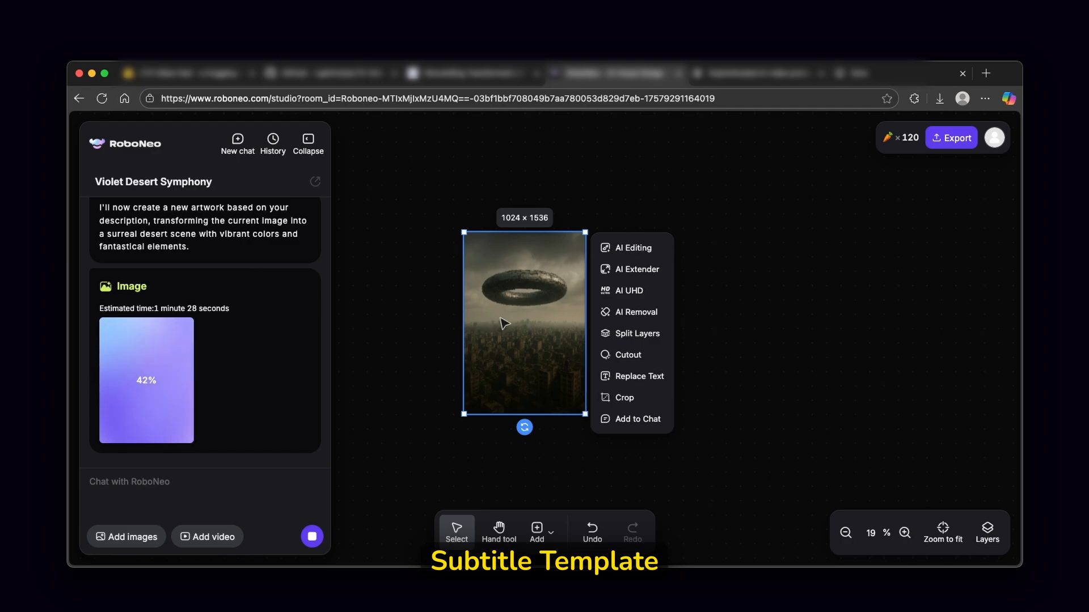
mouse_move(587, 198)
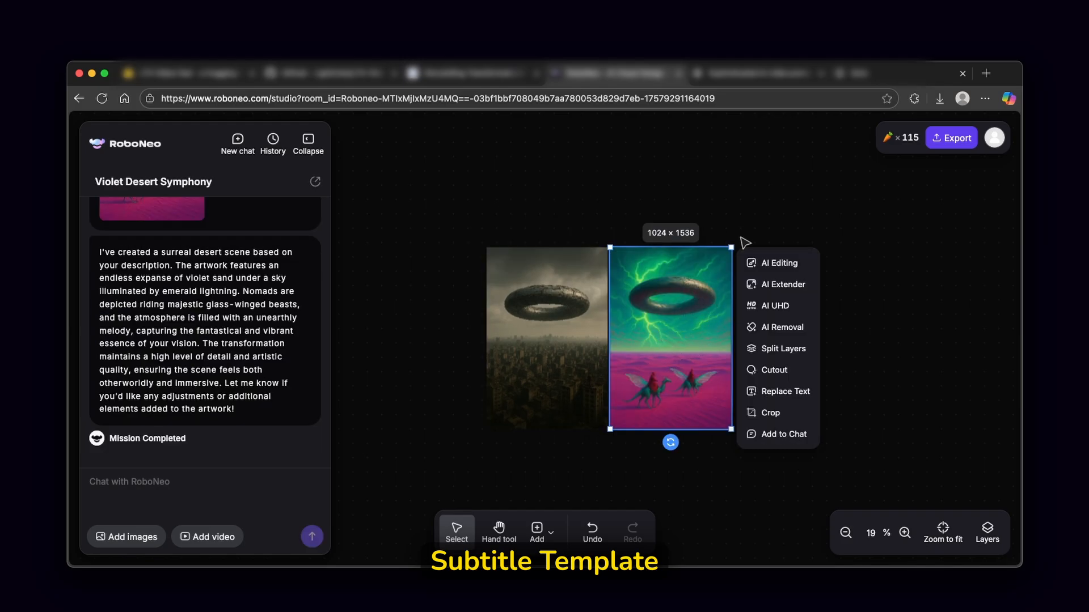
mouse_move(687, 306)
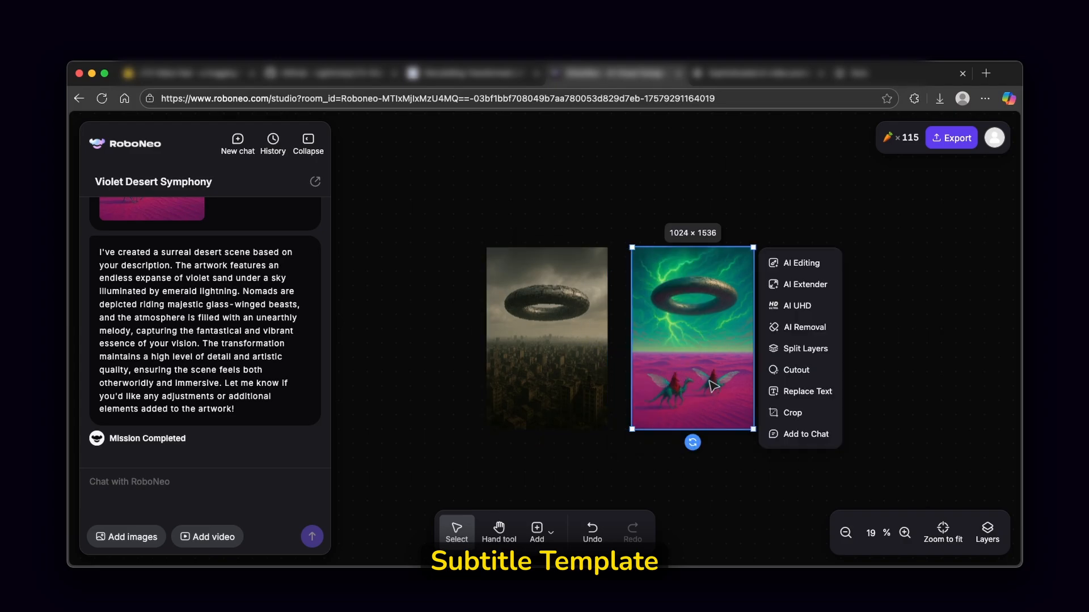
mouse_move(729, 395)
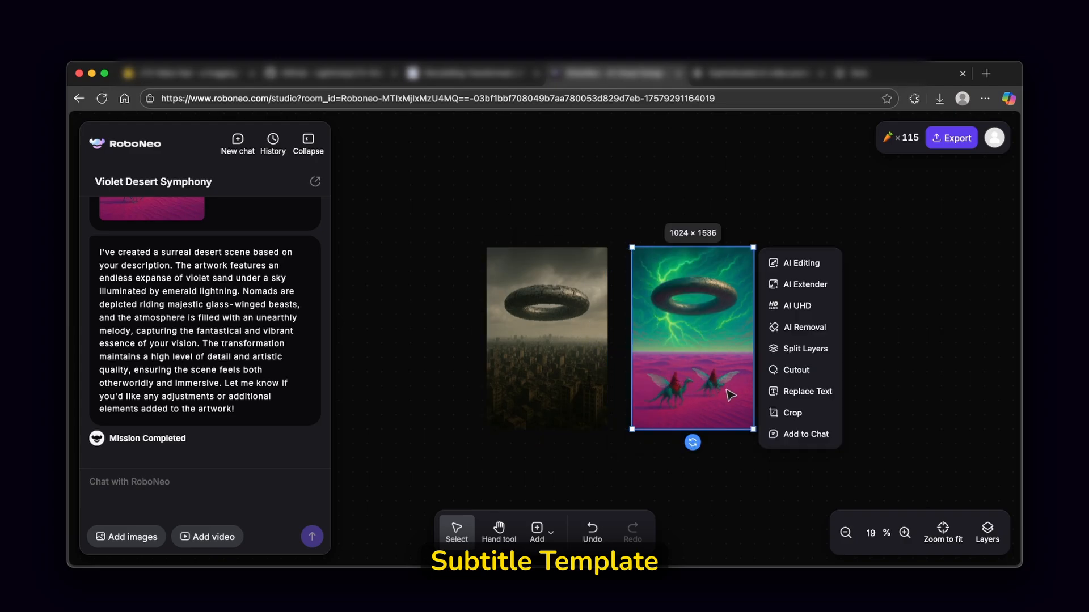
mouse_move(684, 295)
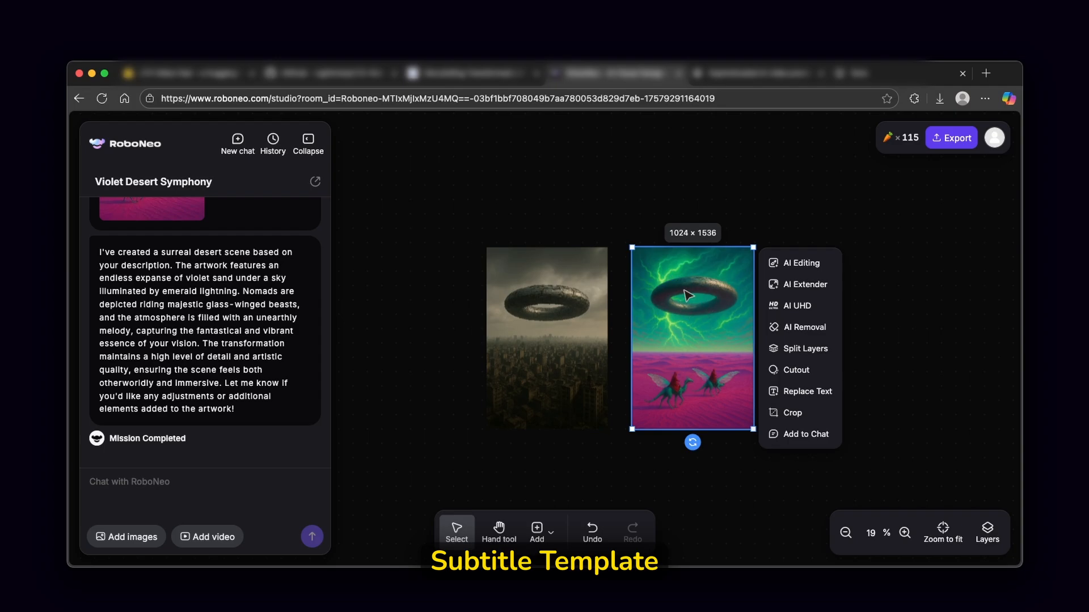
mouse_move(696, 286)
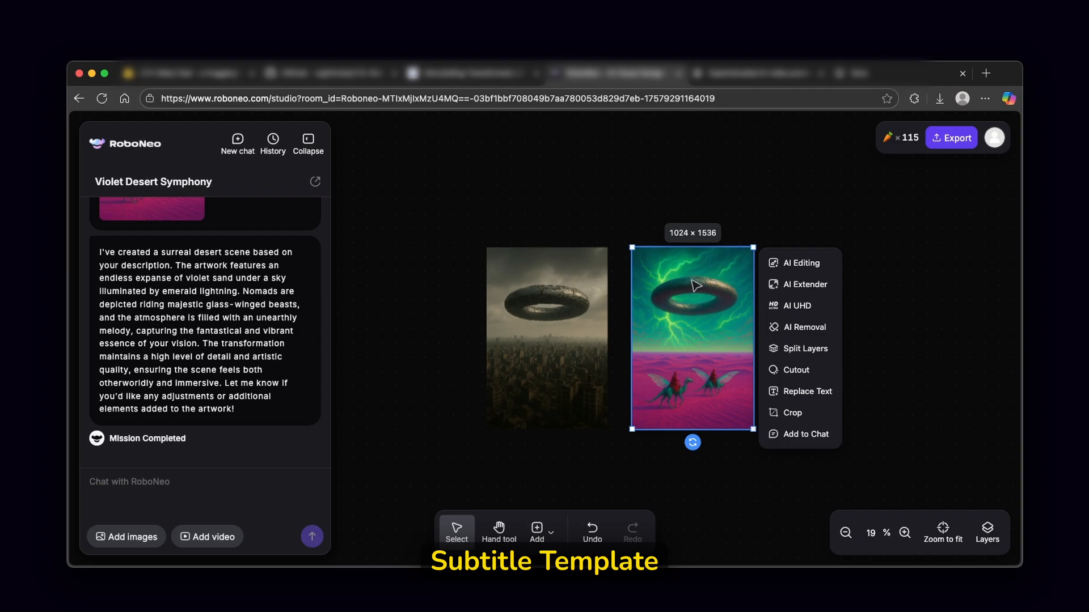
mouse_move(910, 144)
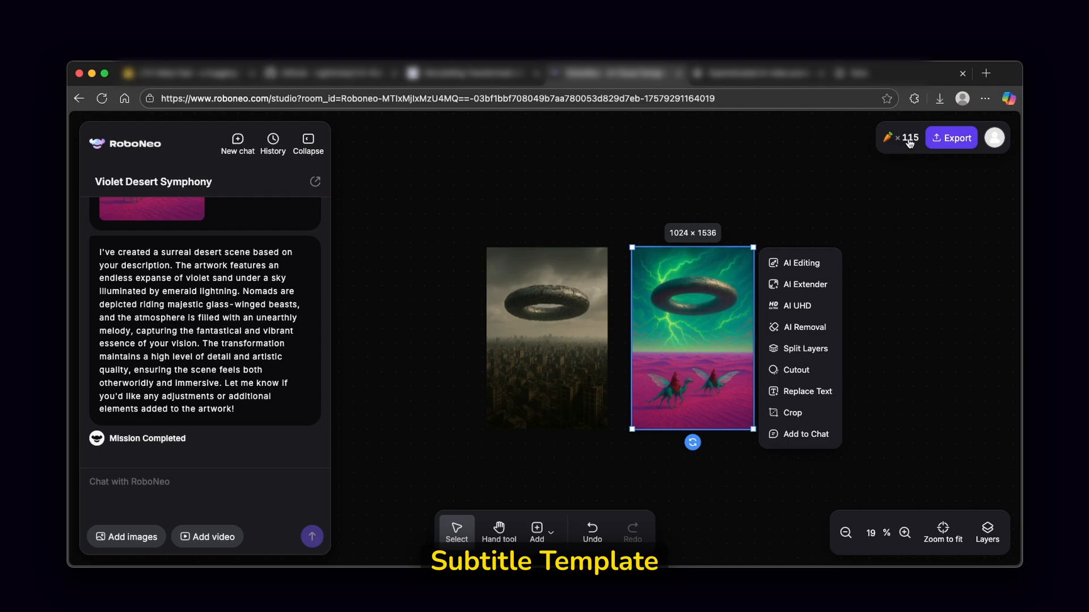
mouse_move(799, 173)
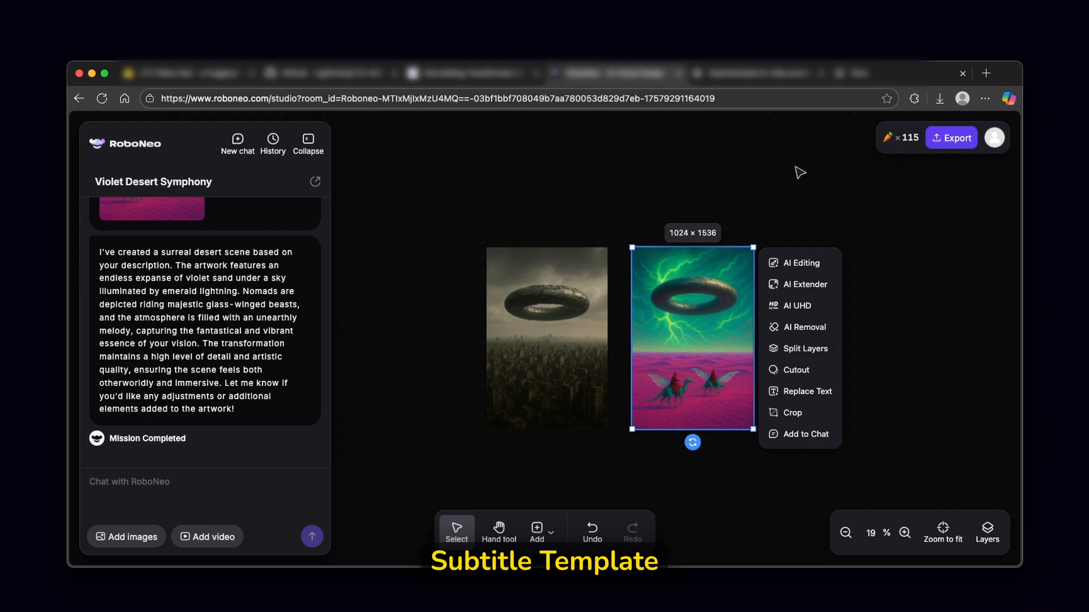
mouse_move(529, 263)
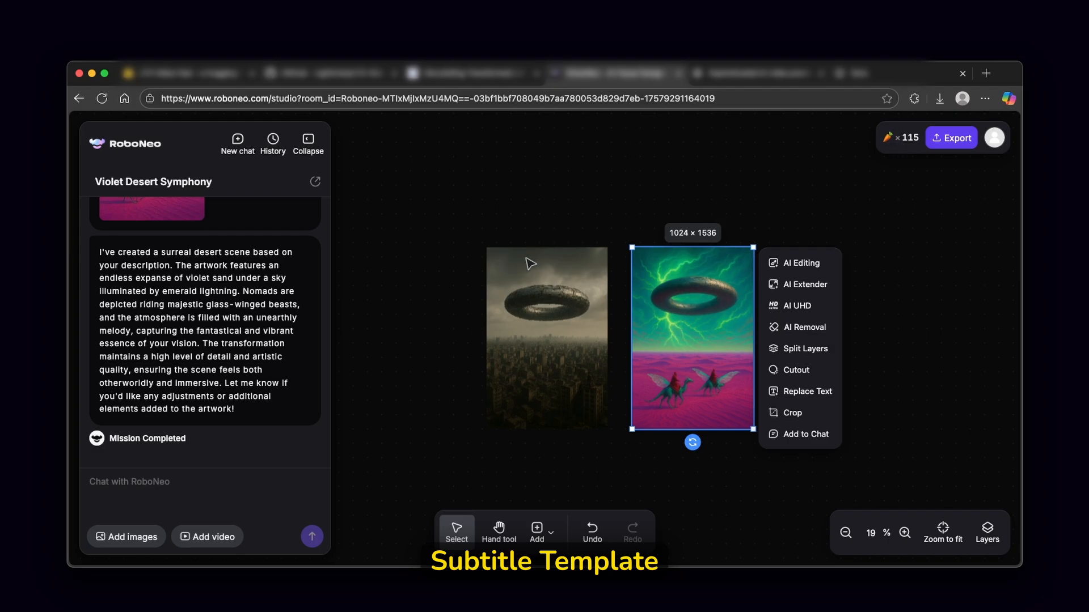
mouse_move(299, 415)
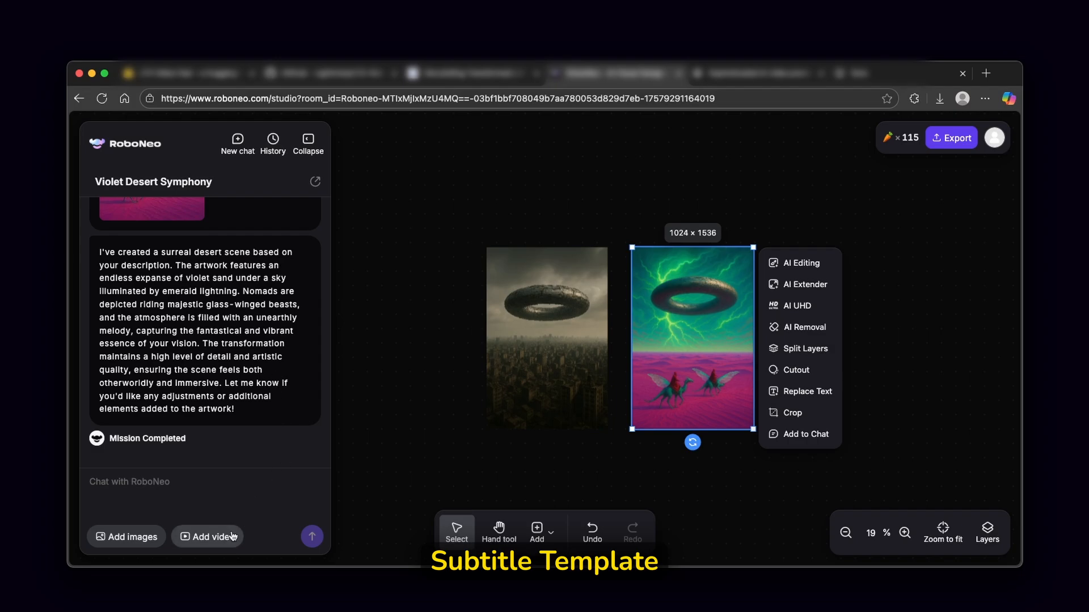
Send the city video with the prompt 'modify this sky to green and add a sea'.
click(207, 537)
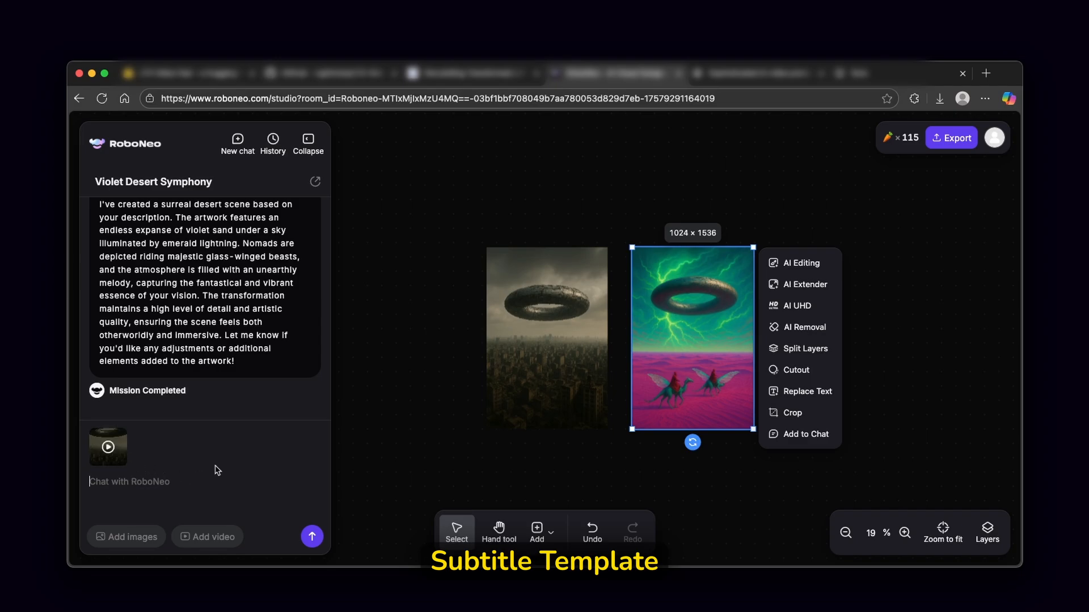
text(modify this sky to be green and a)
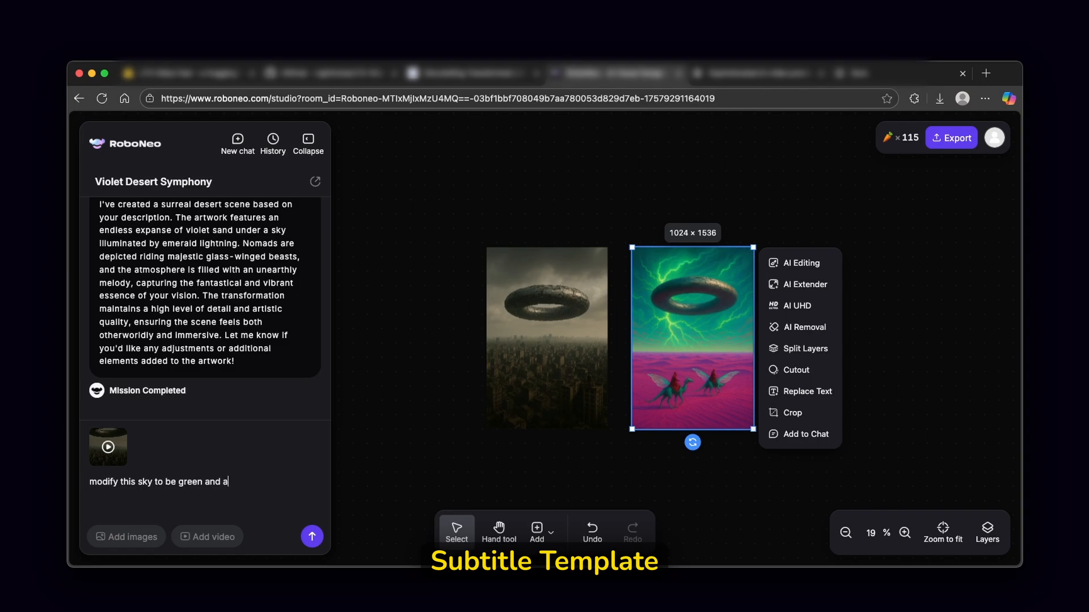
text(dd a sea to the)
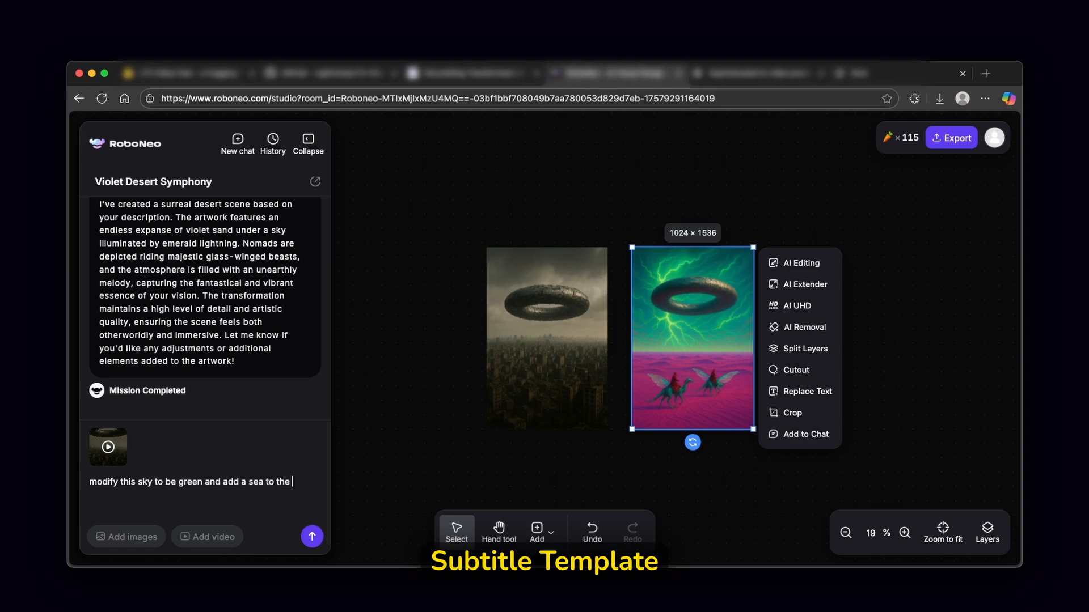
text(video as we)
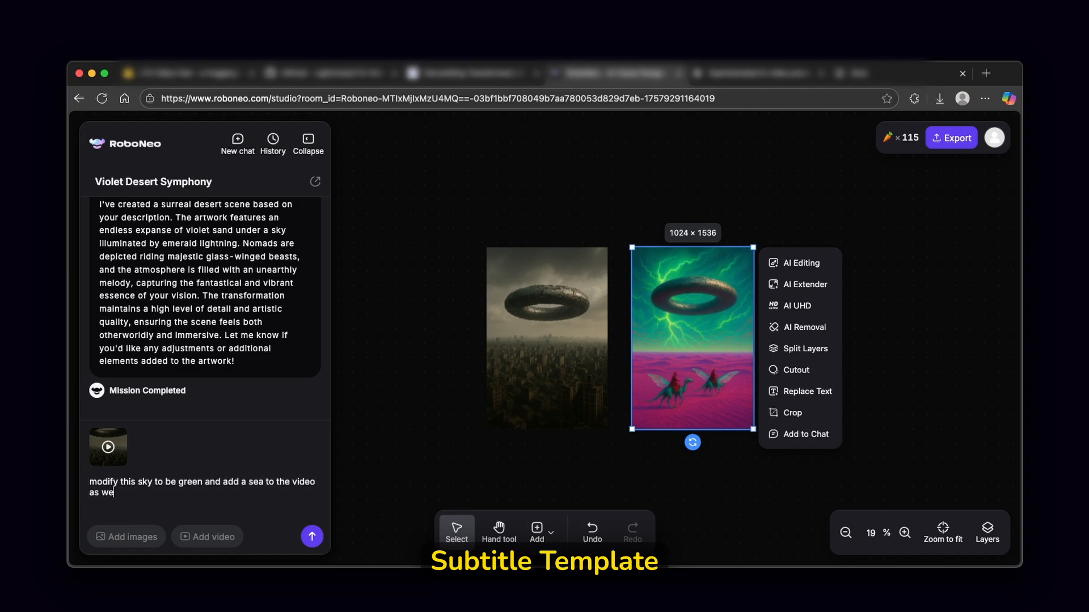
text(ll)
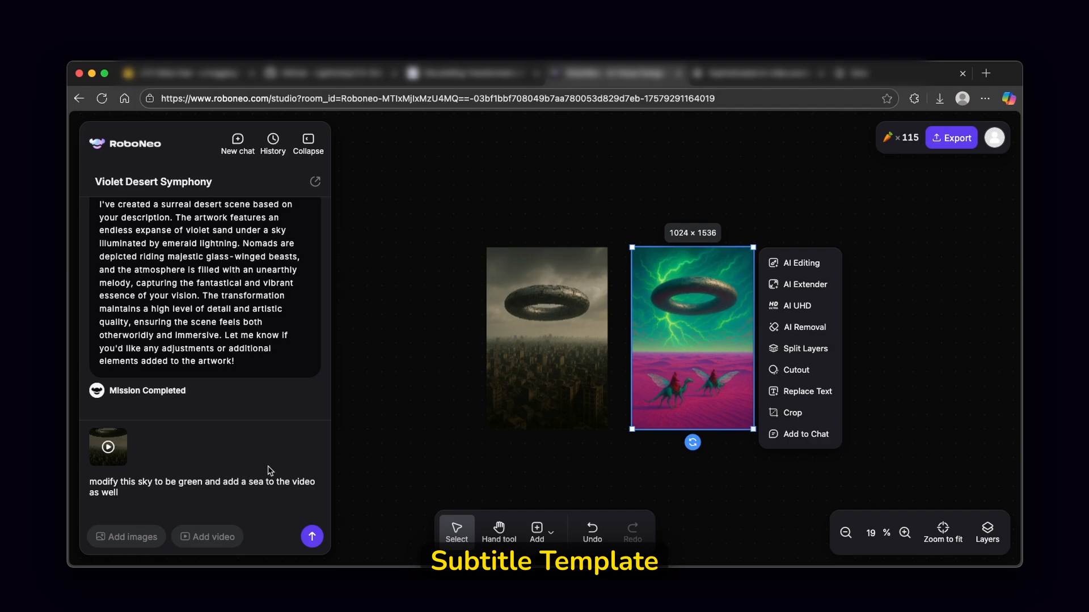
click(311, 536)
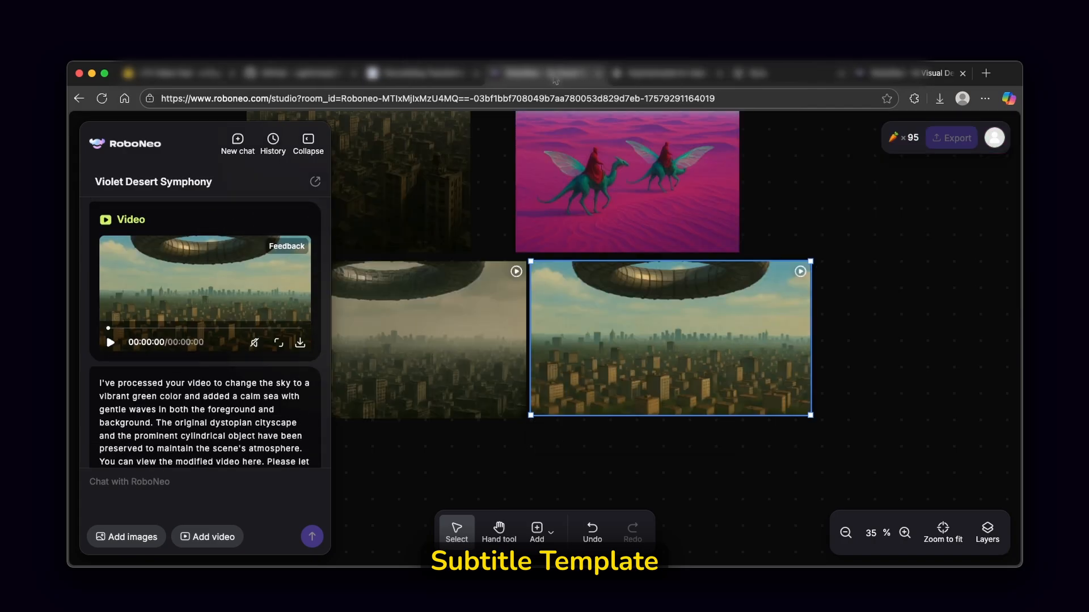
mouse_move(683, 303)
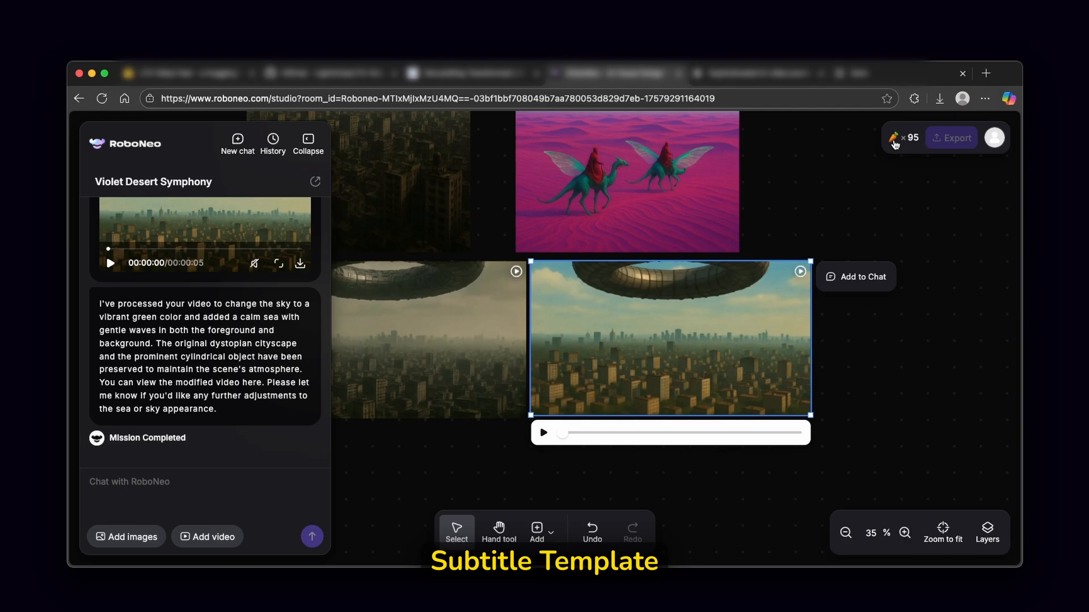
mouse_move(759, 303)
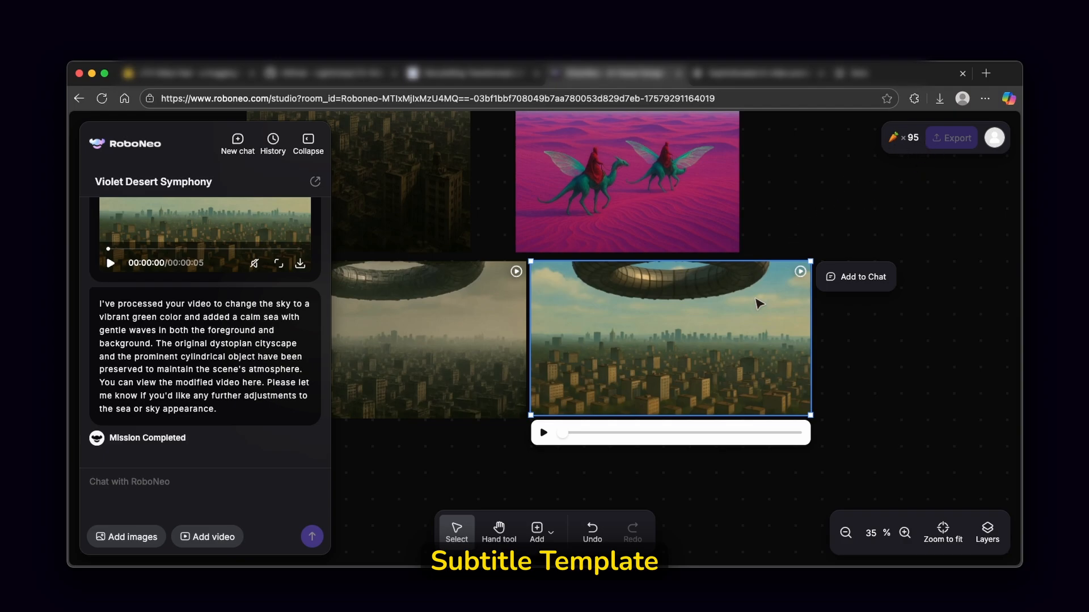
click(543, 432)
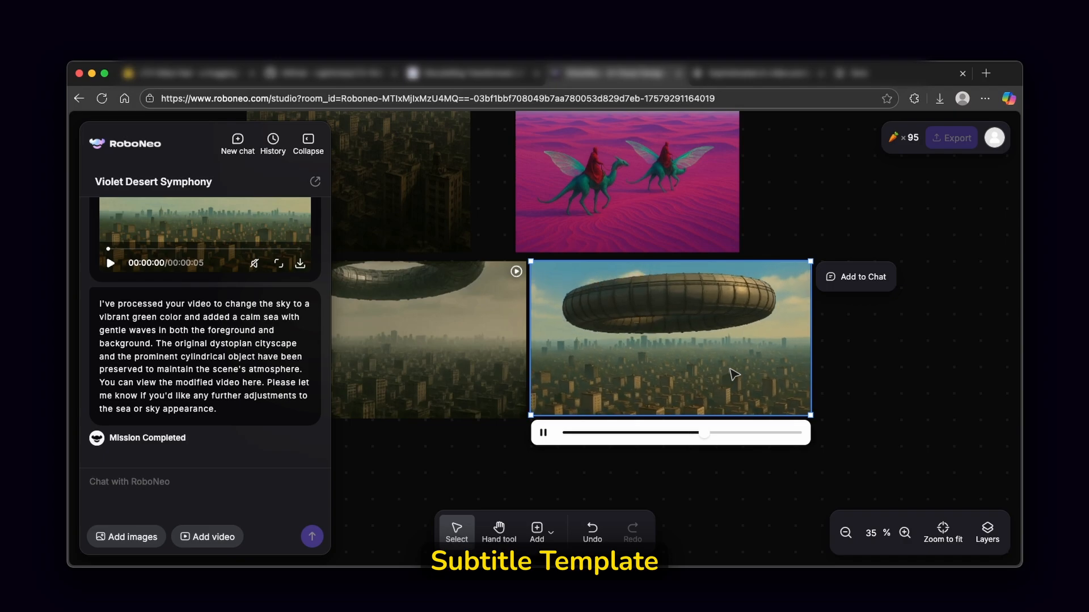
click(542, 432)
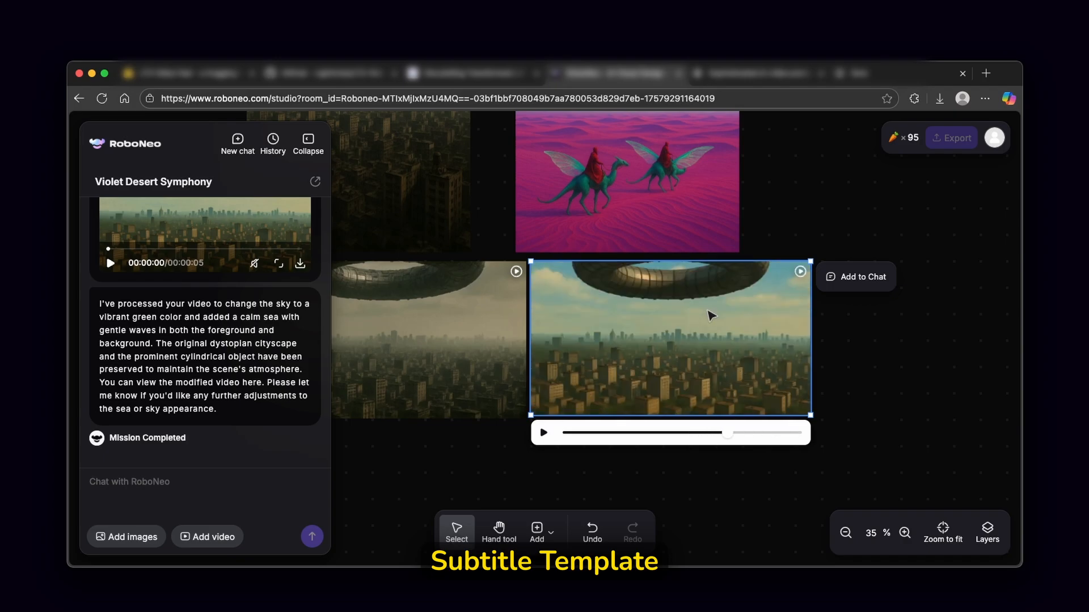
click(543, 433)
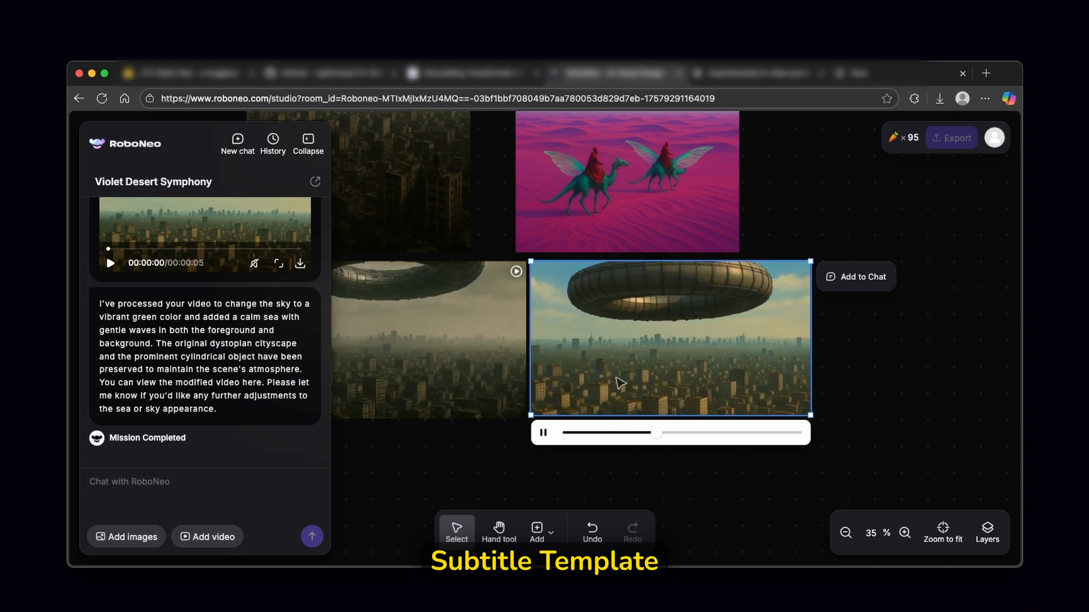
click(542, 432)
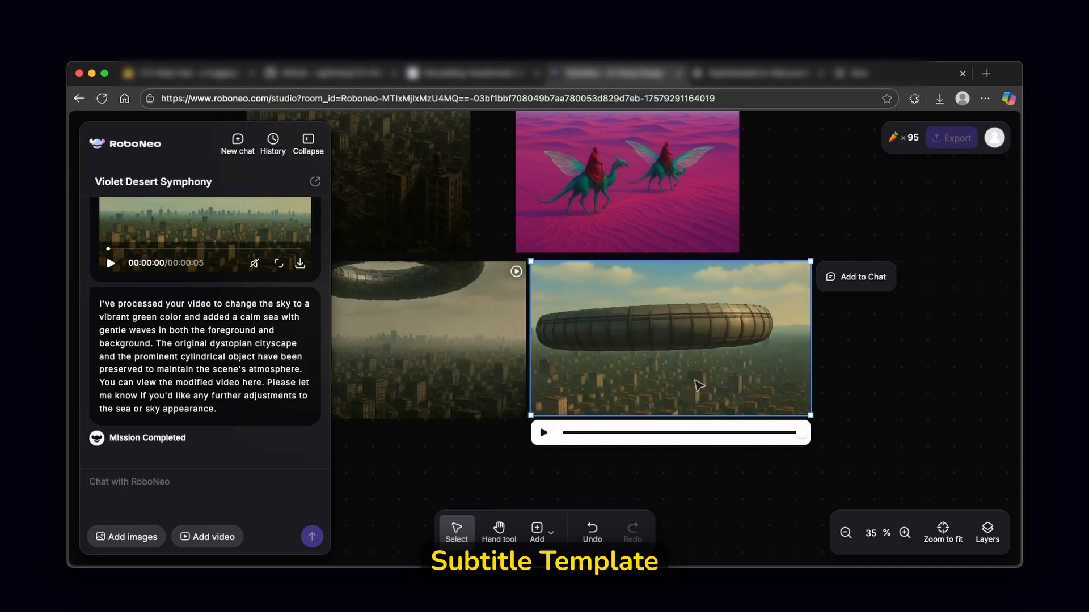
mouse_move(729, 368)
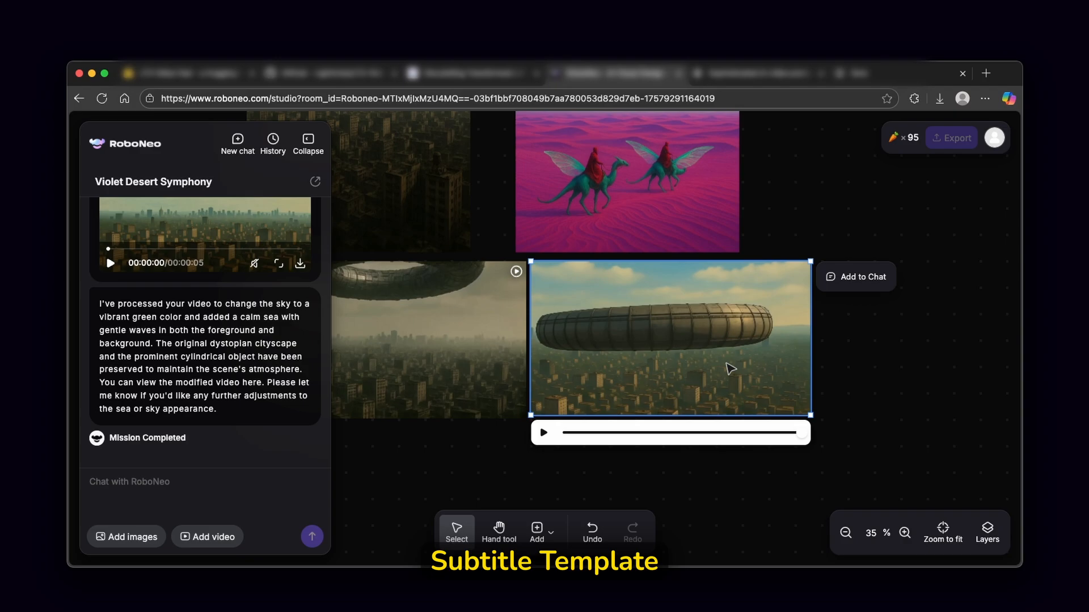
mouse_move(678, 341)
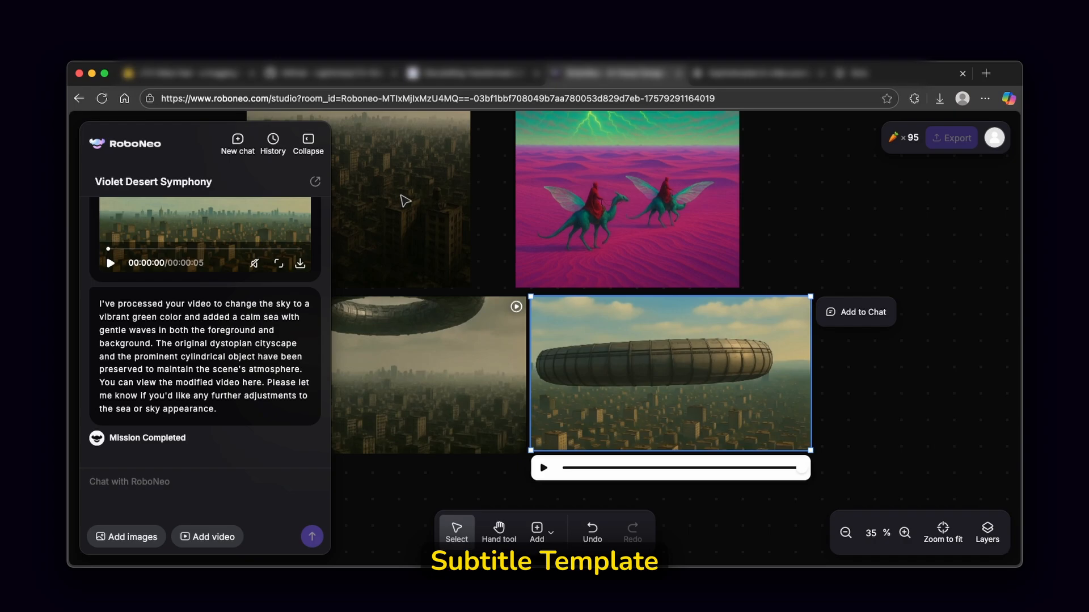
mouse_move(408, 192)
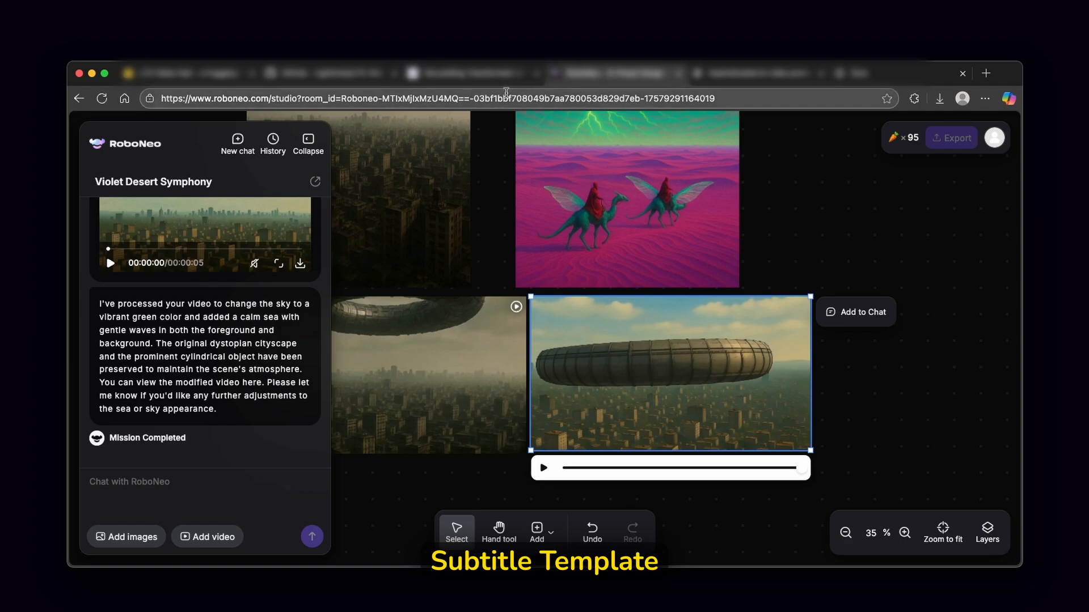
mouse_move(775, 208)
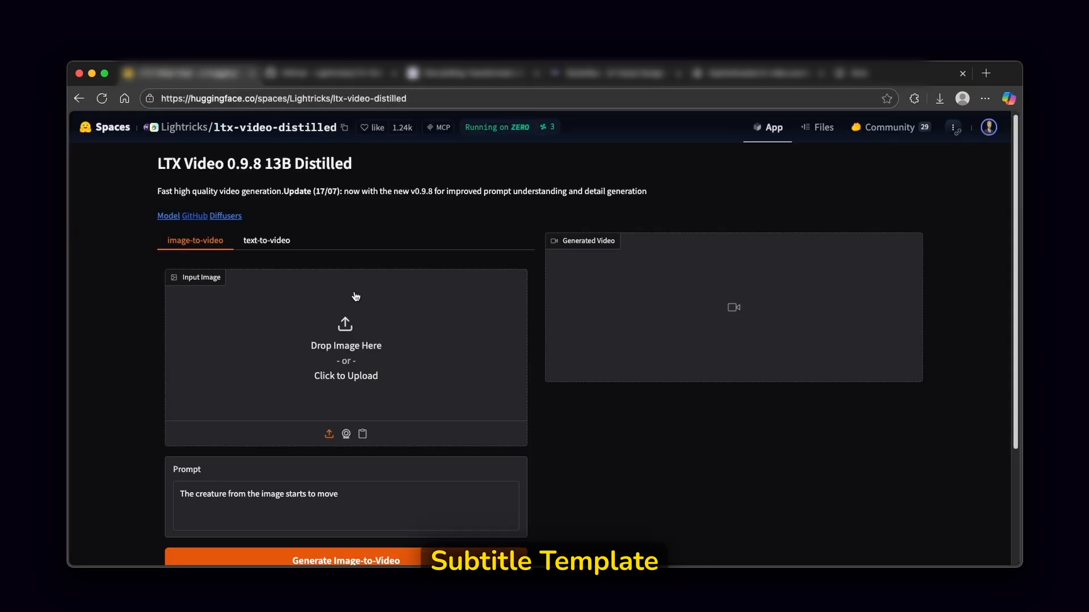
mouse_move(336, 216)
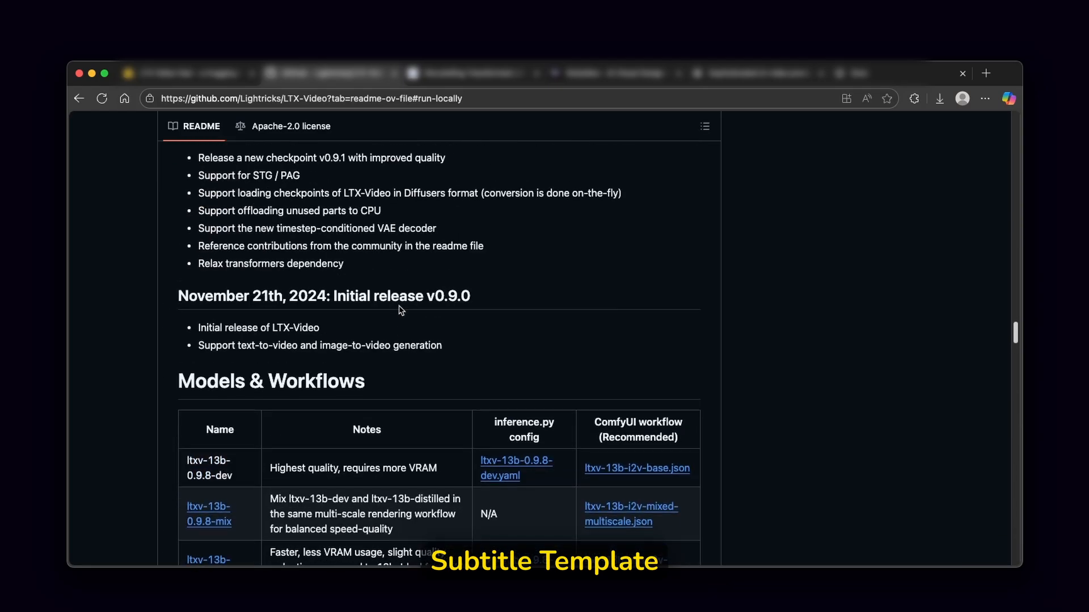
Scroll the LTX-Video README down to the Run locally and Inference sections.
scroll(down, 3)
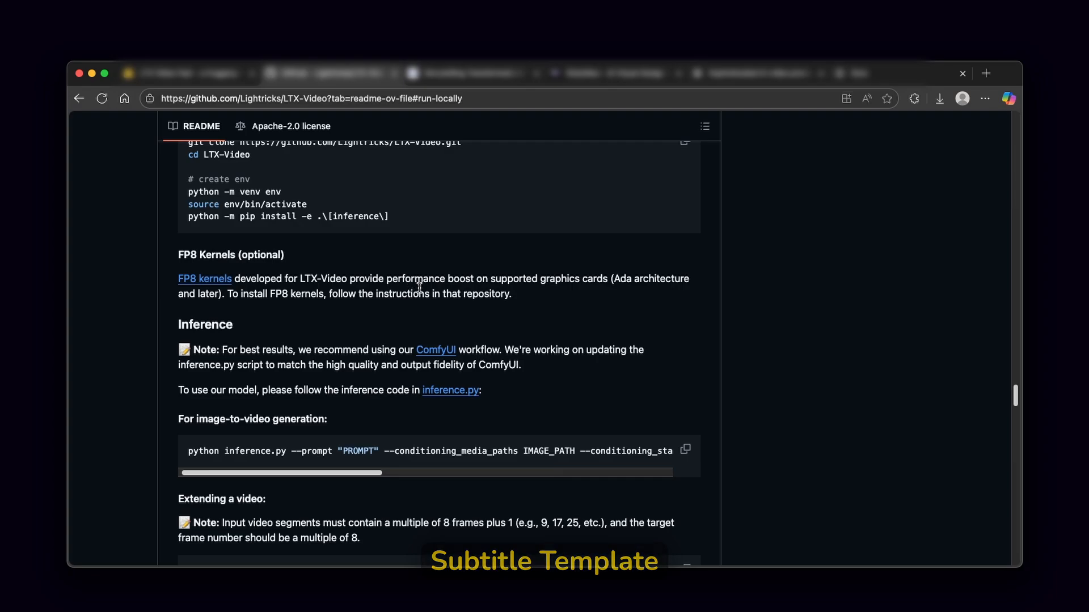
mouse_move(412, 256)
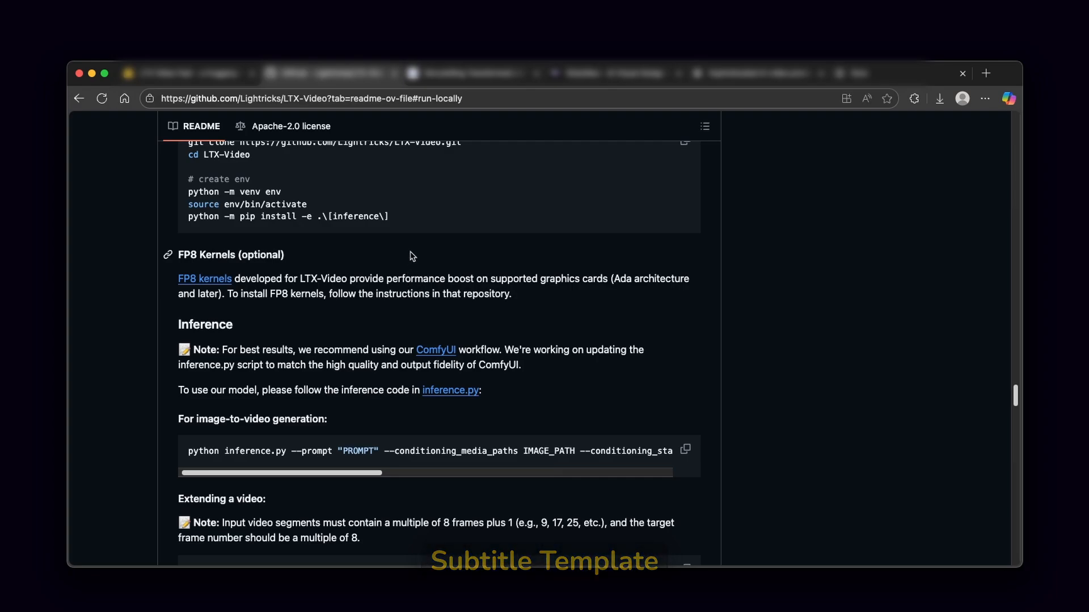